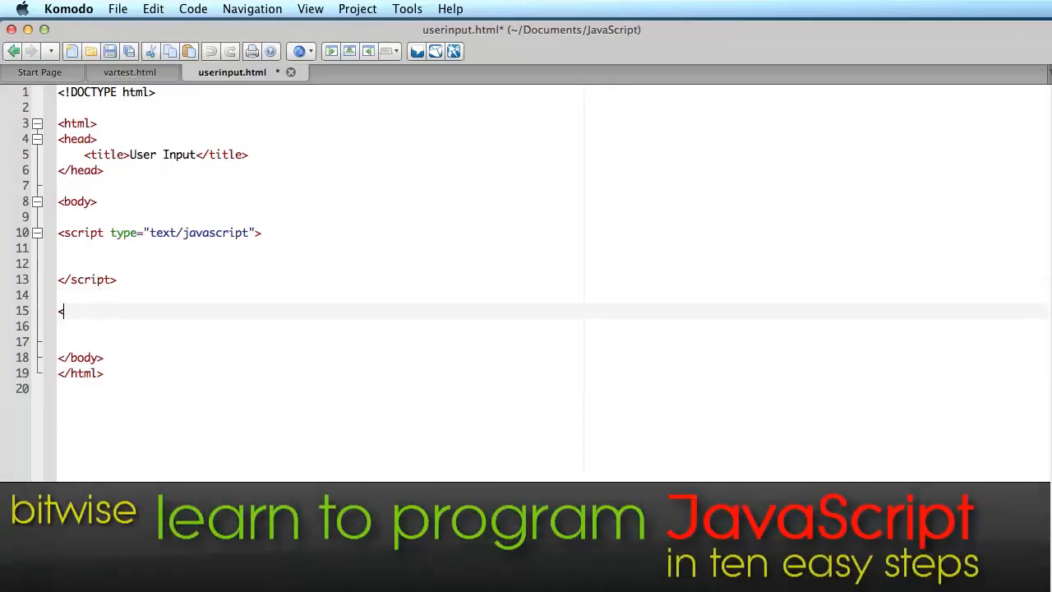
Step: Below the script block, begin a text input tag with id 'userName'
type("<")
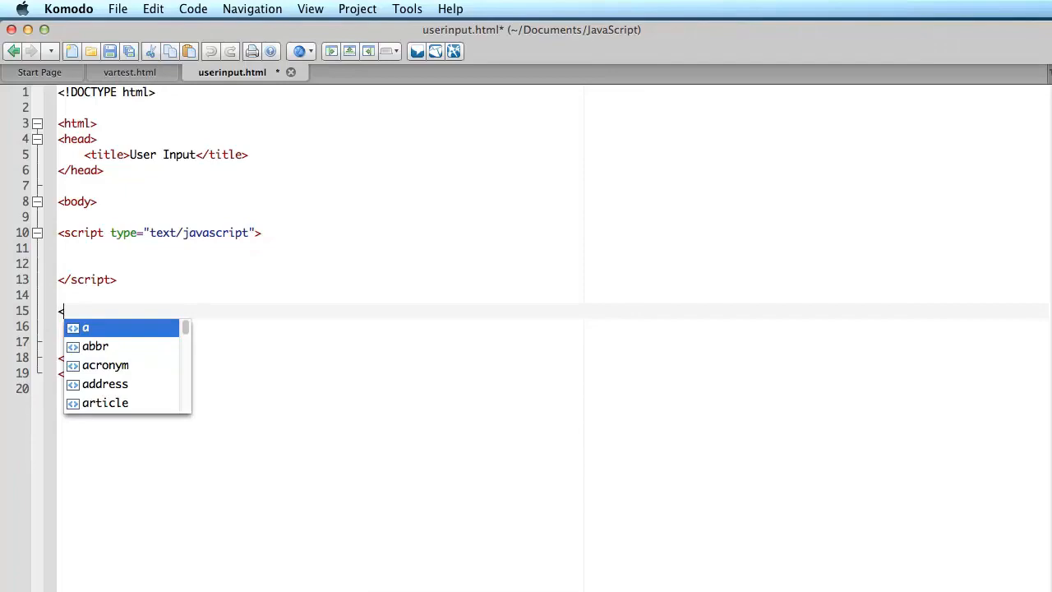
type("inpu")
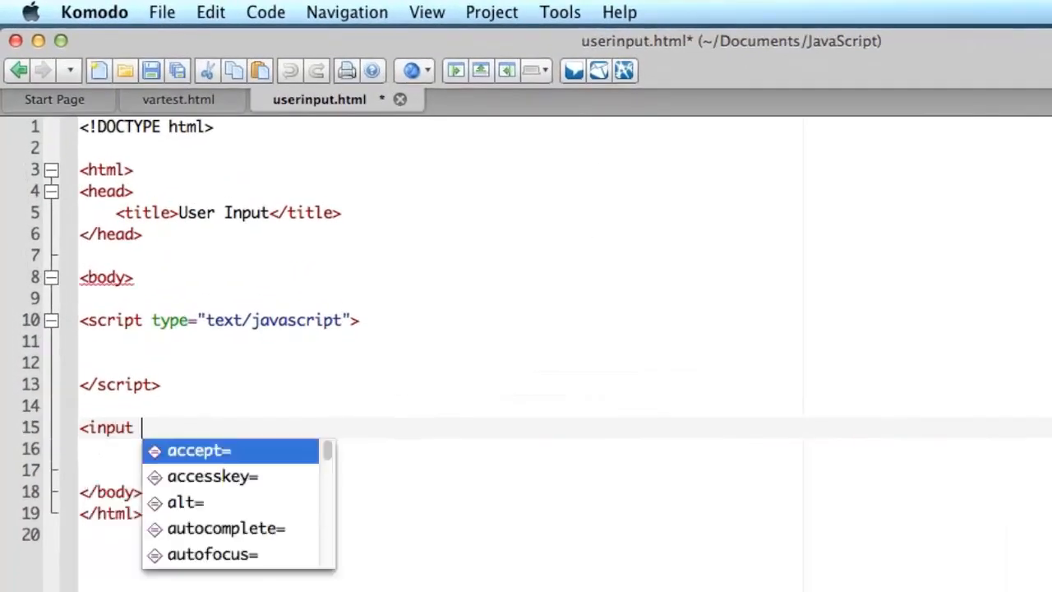
type("type=")
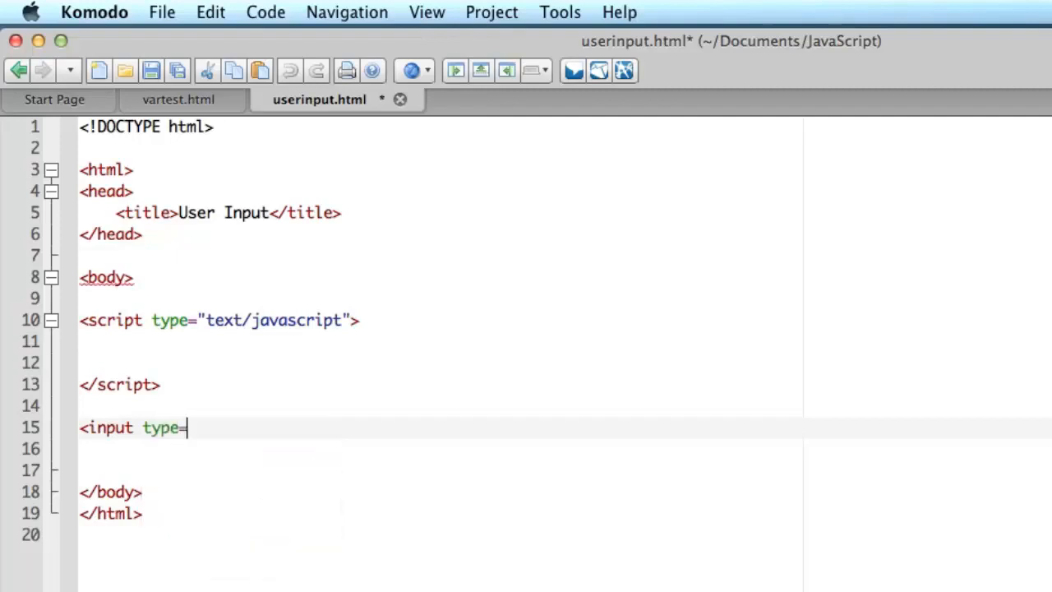
type("'")
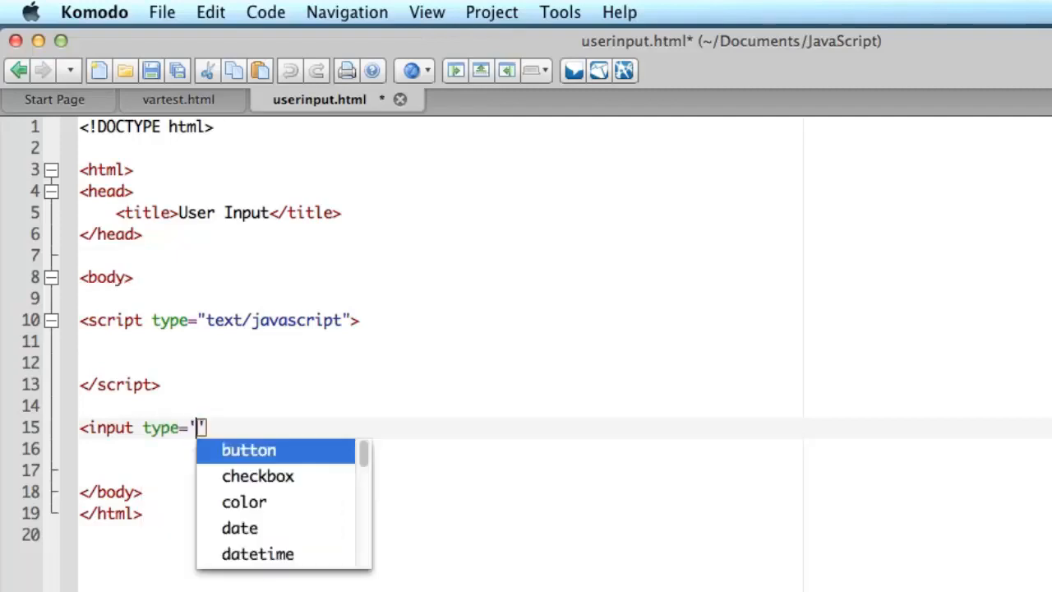
type("text")
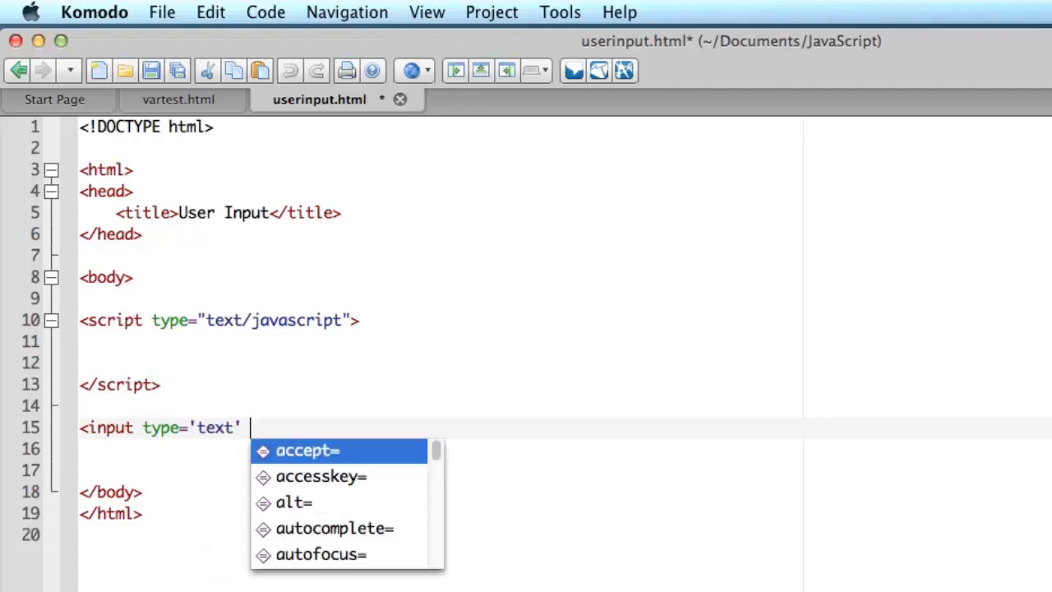
type("id=")
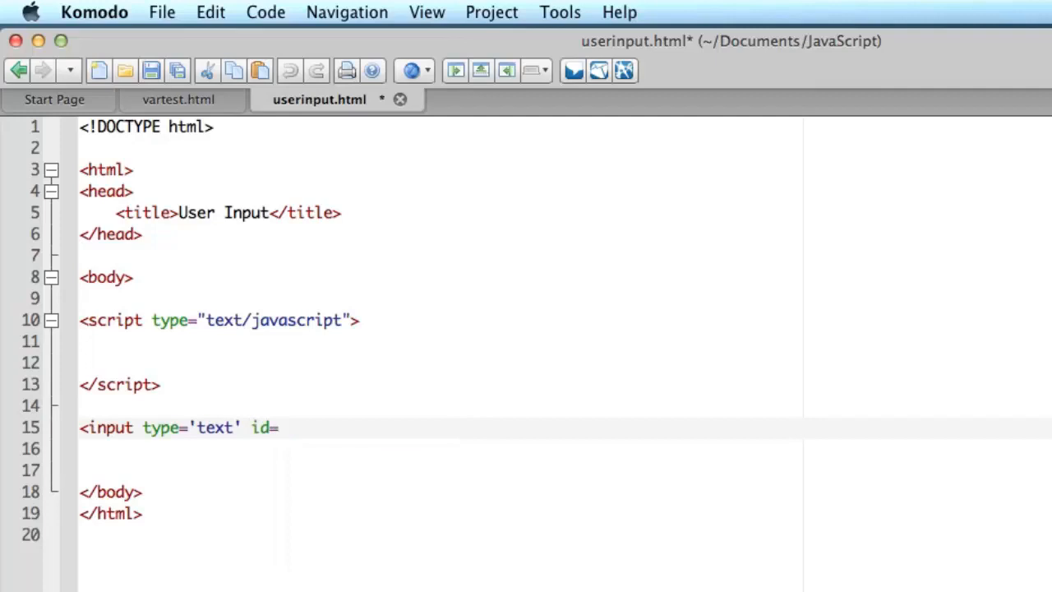
type("'user'")
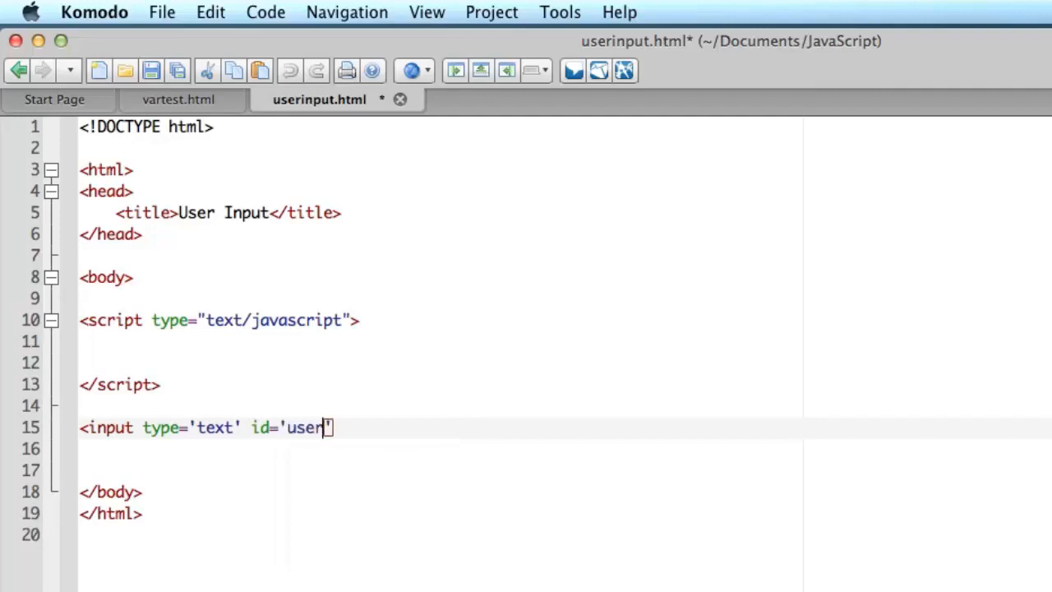
type("Name")
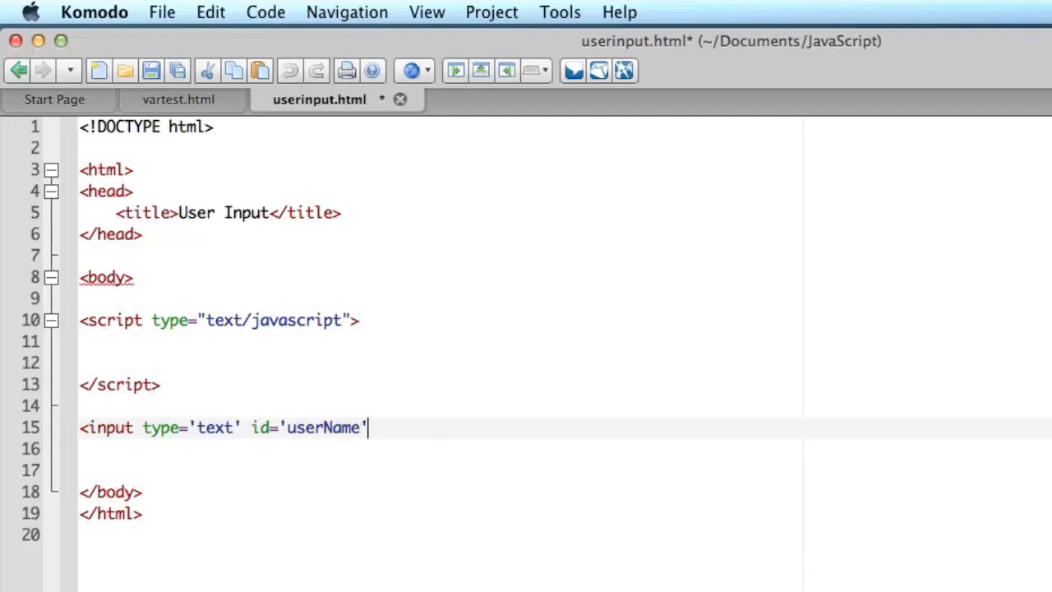
Step: Give the input the default value 'Enter your name', self-close it, and select that value
type("value=")
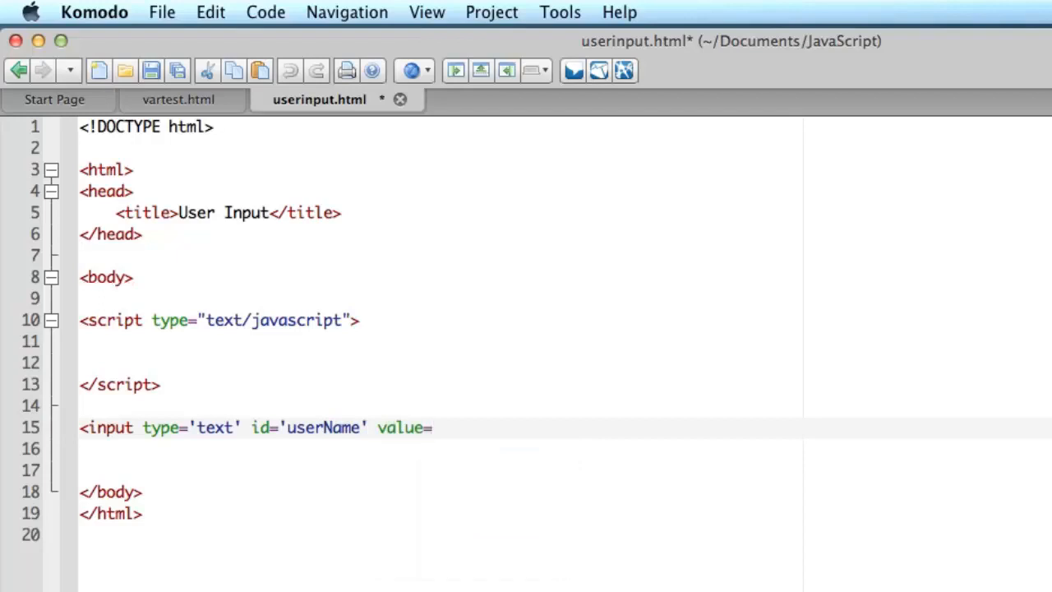
type("'Enter'")
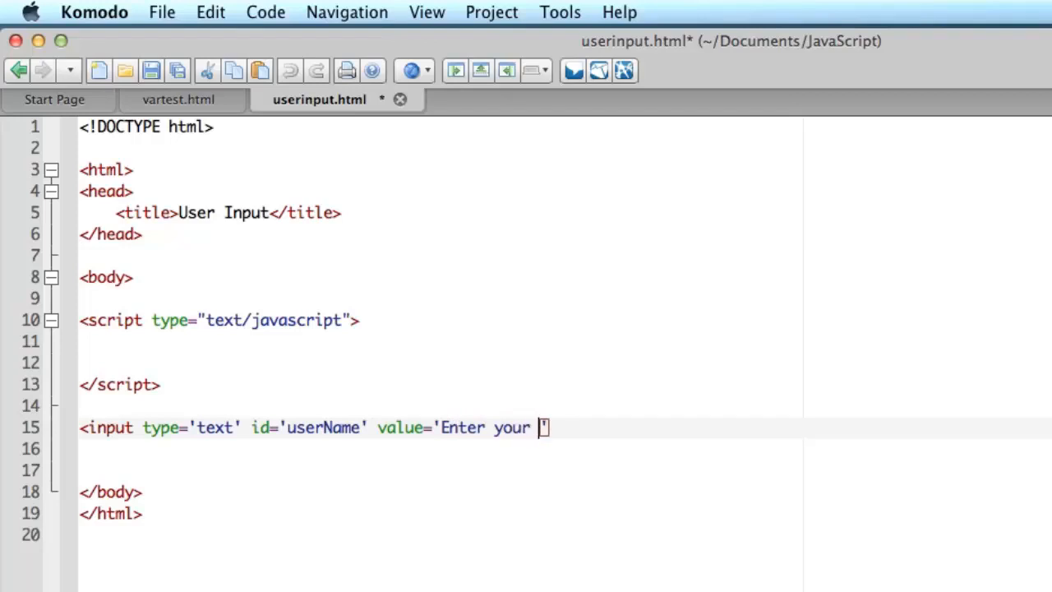
type("name")
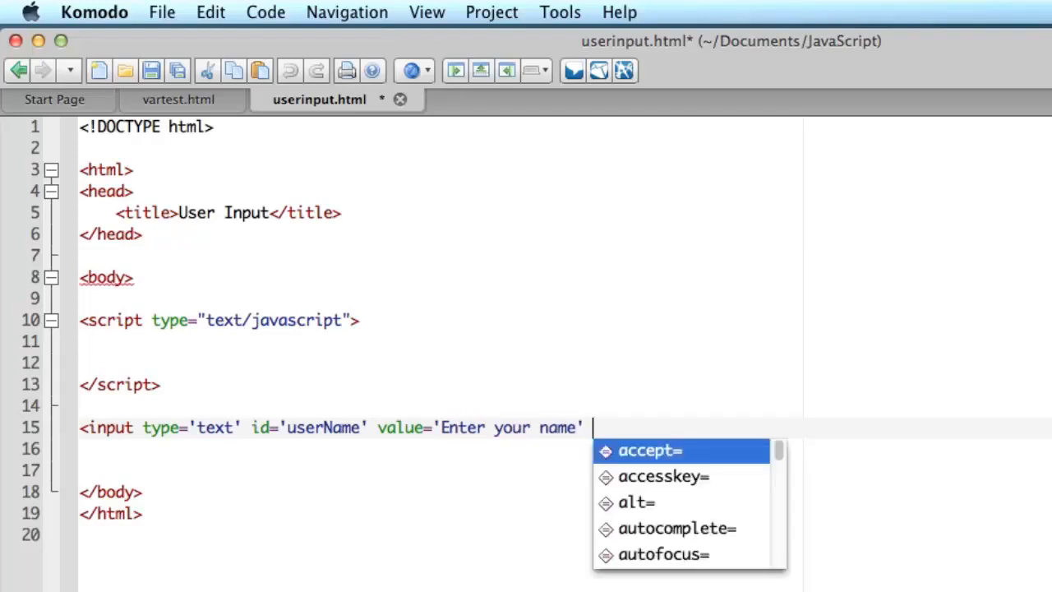
type("/")
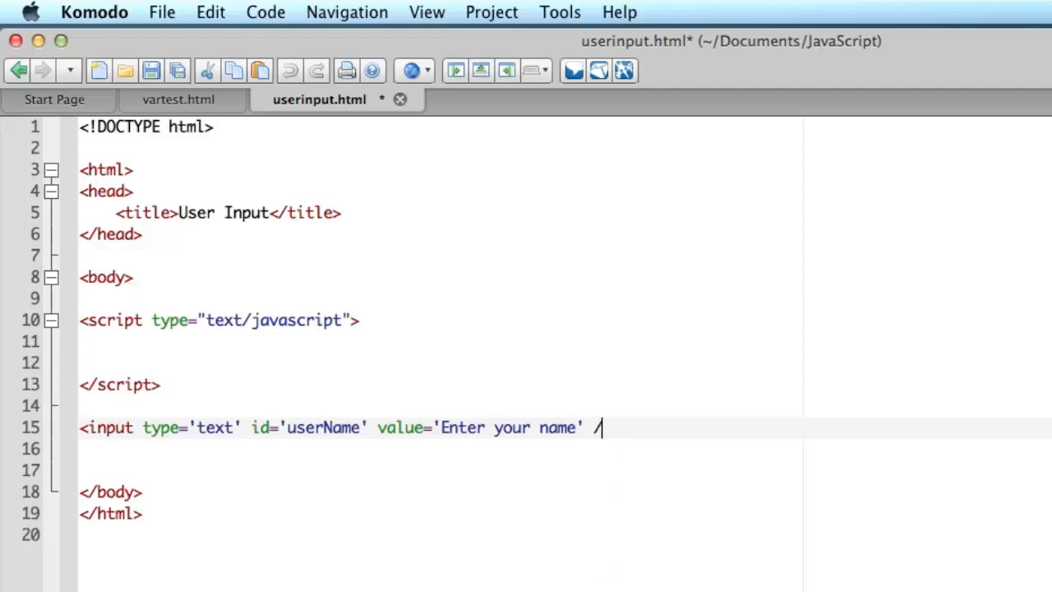
type(">")
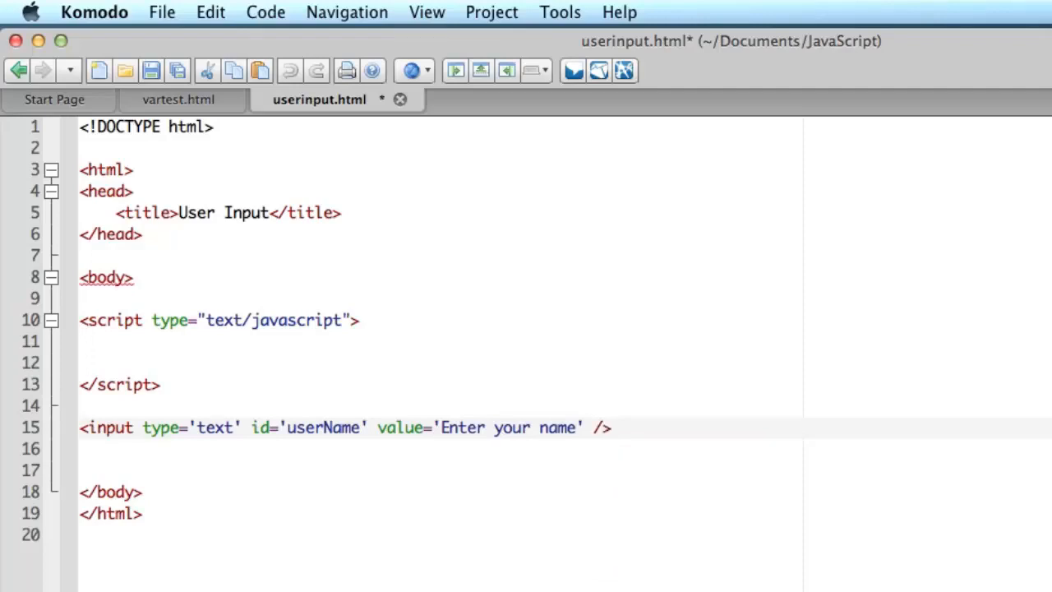
double_click(172, 427)
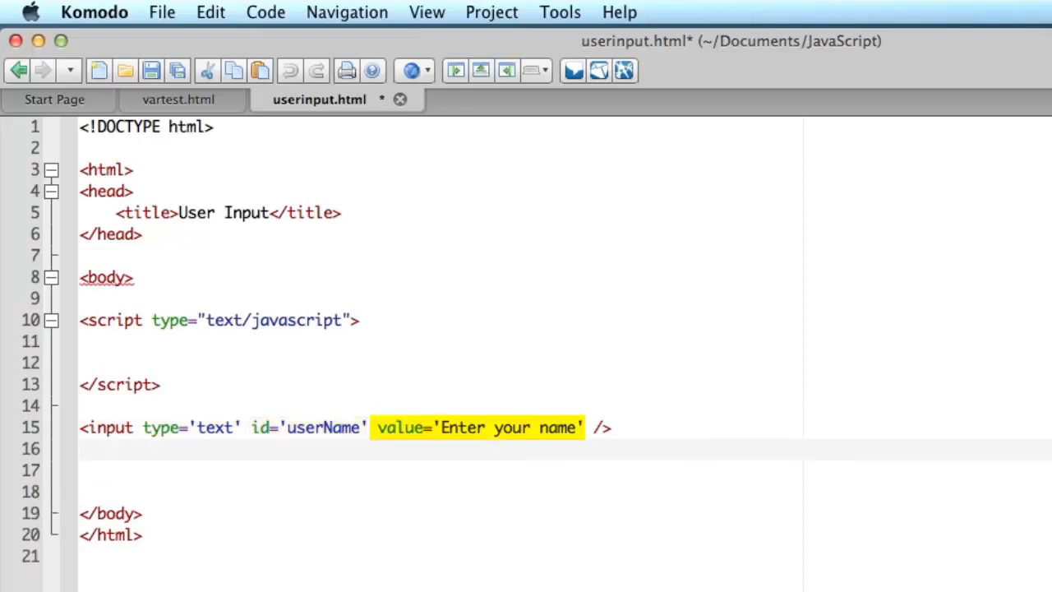
Step: Add <input type='button' onclick='greetUser();' value='Say Hello' /> beneath the name field
type("<")
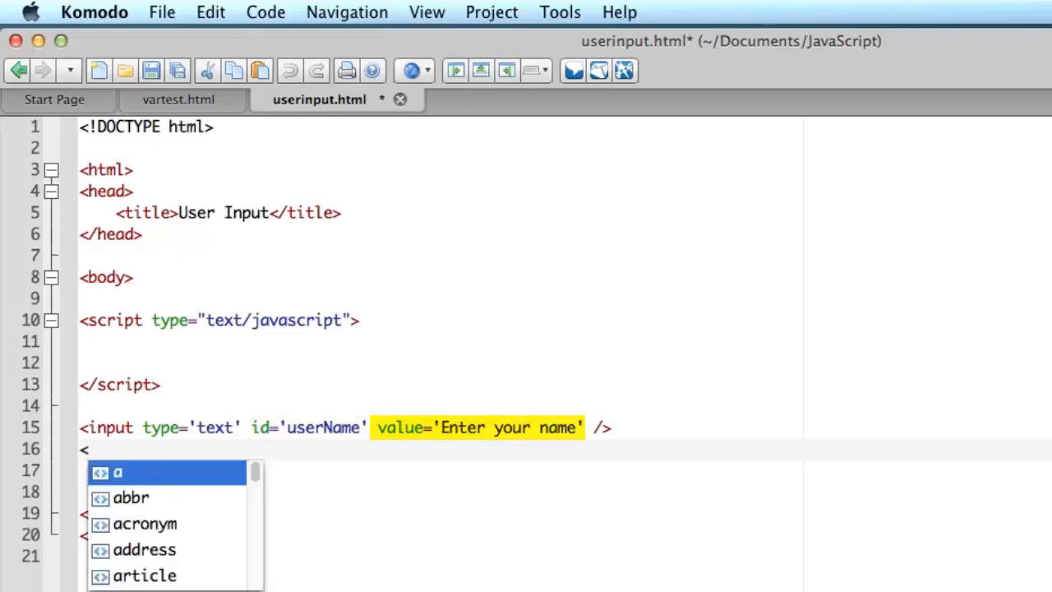
type("input type=")
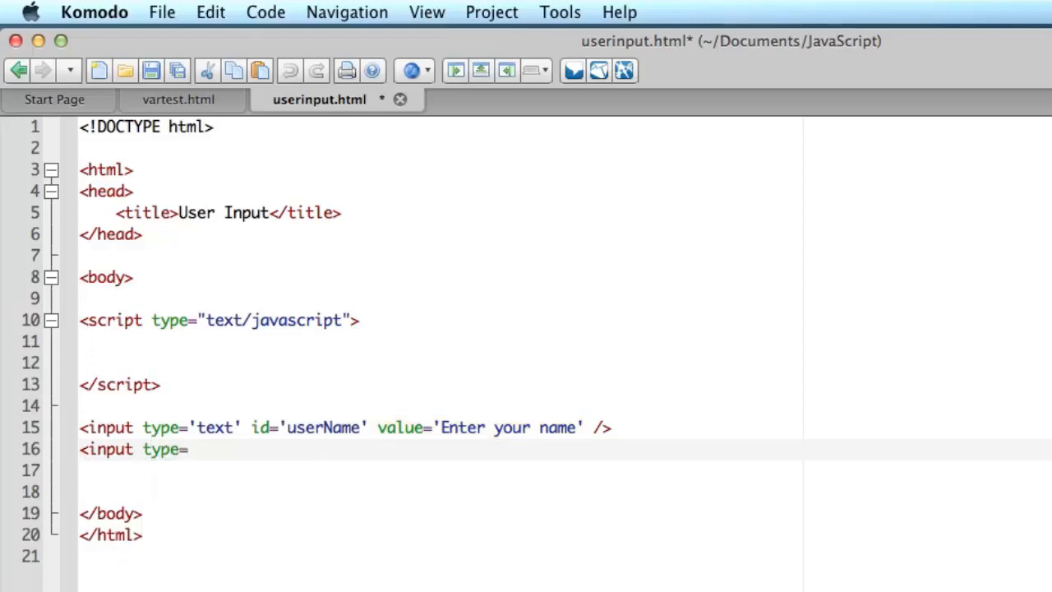
type("button'")
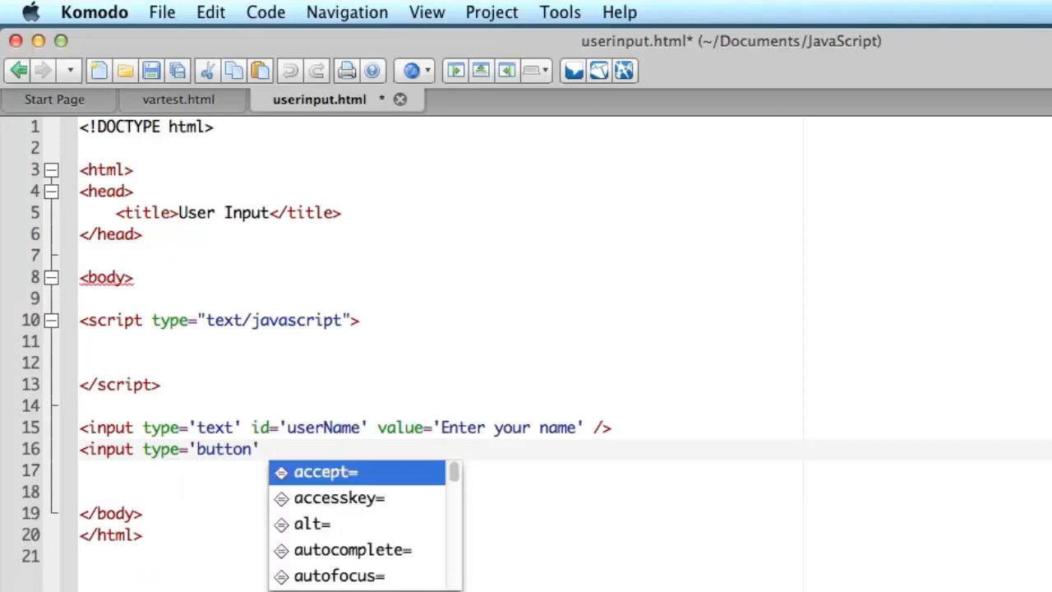
type("onc")
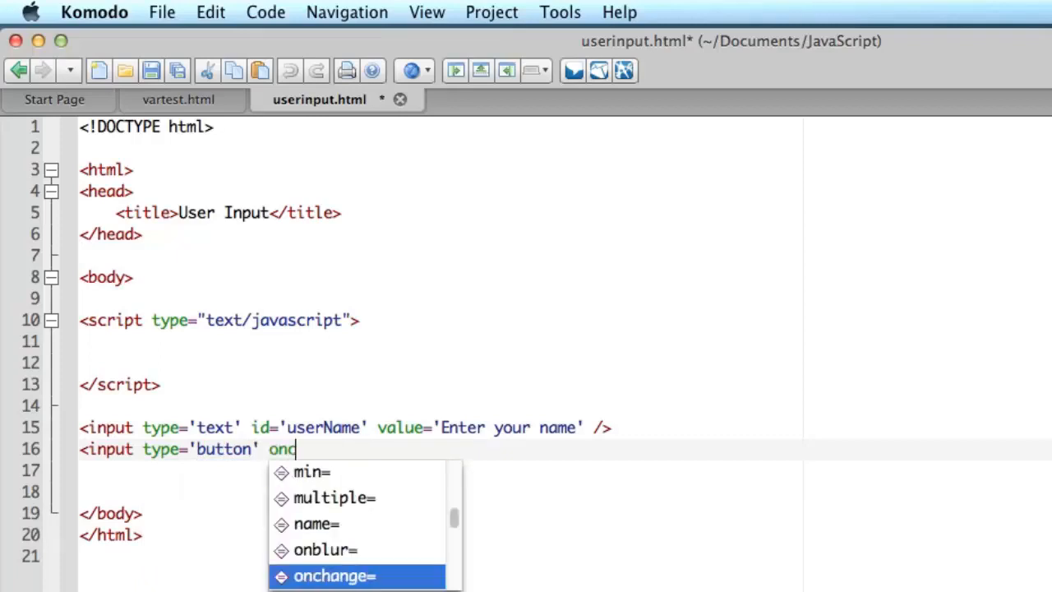
type("lick='gr")
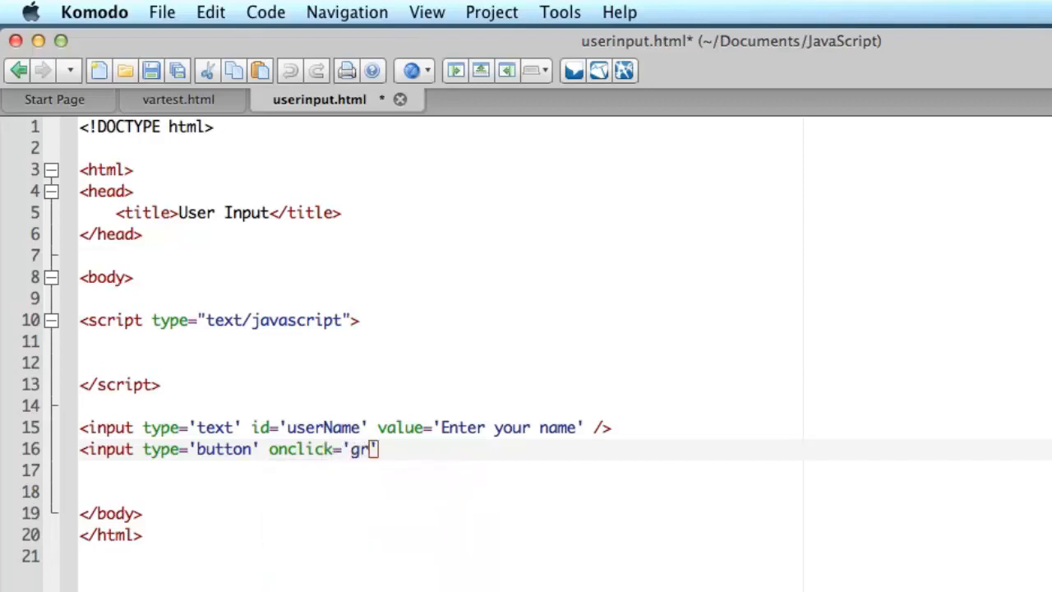
type("eet")
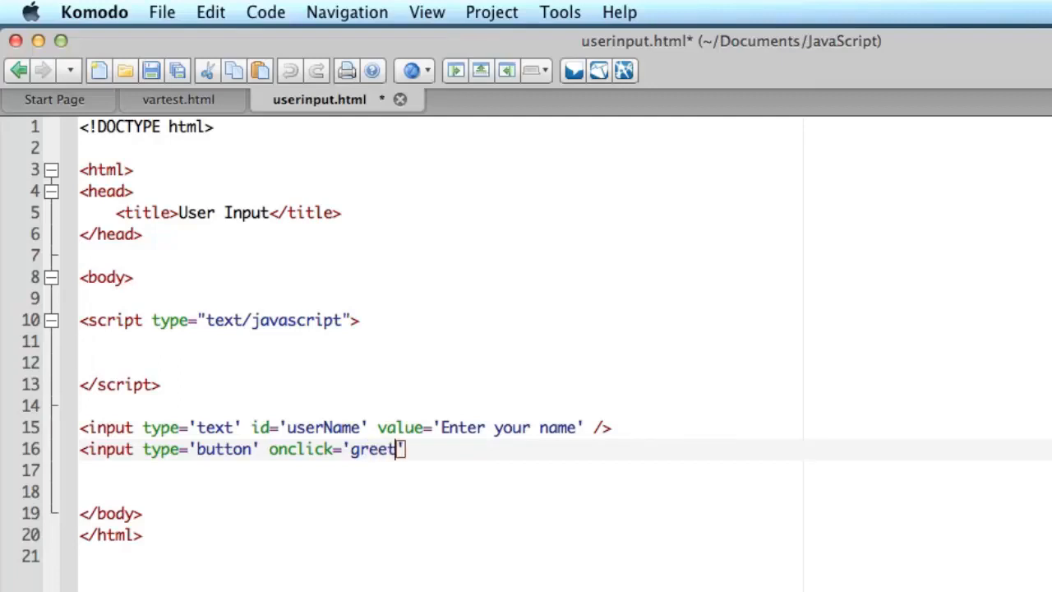
type("User")
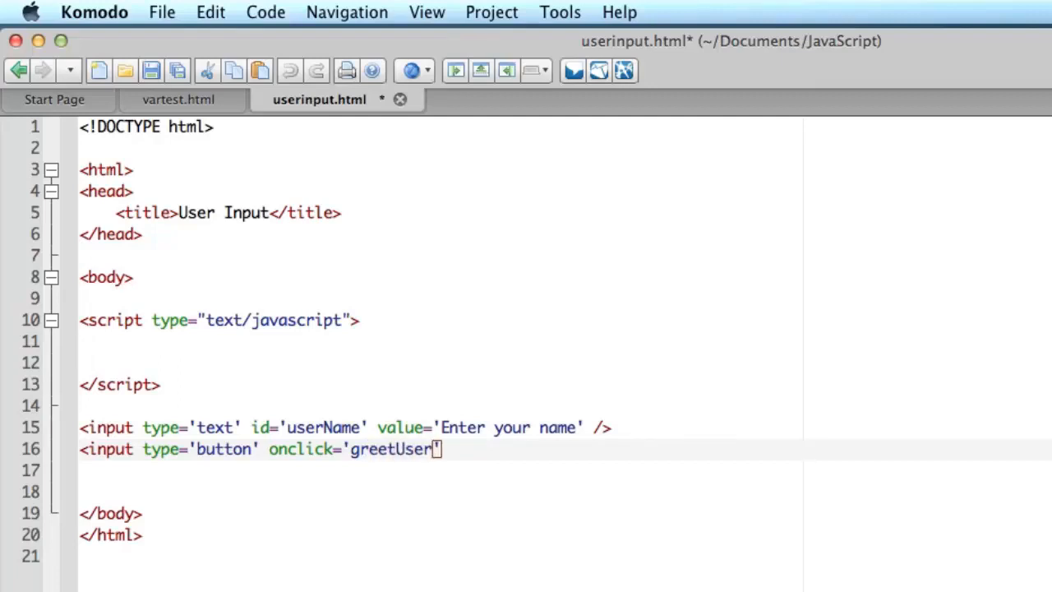
type("();")
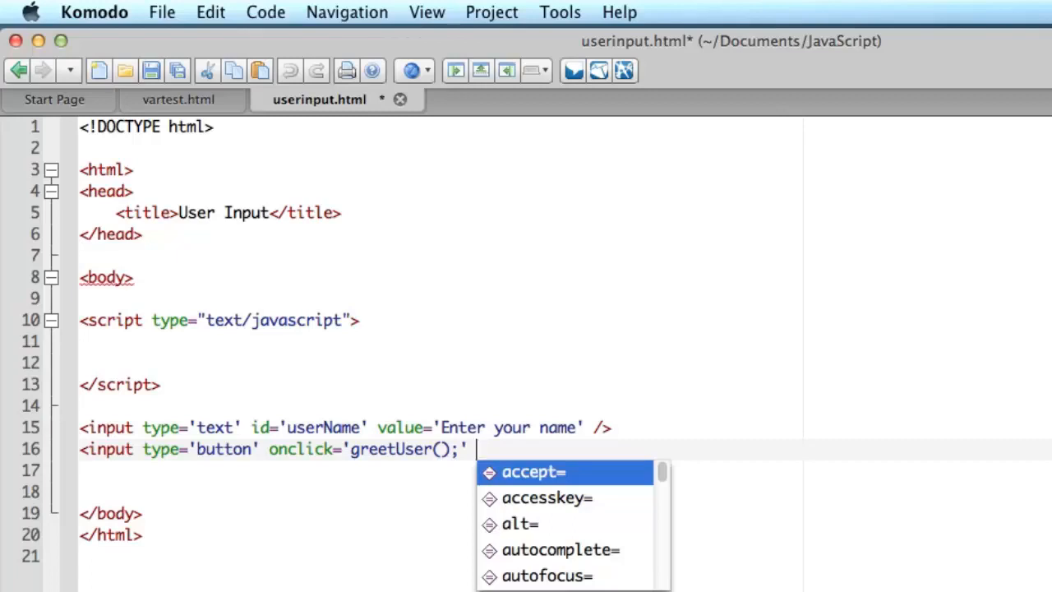
type("value='")
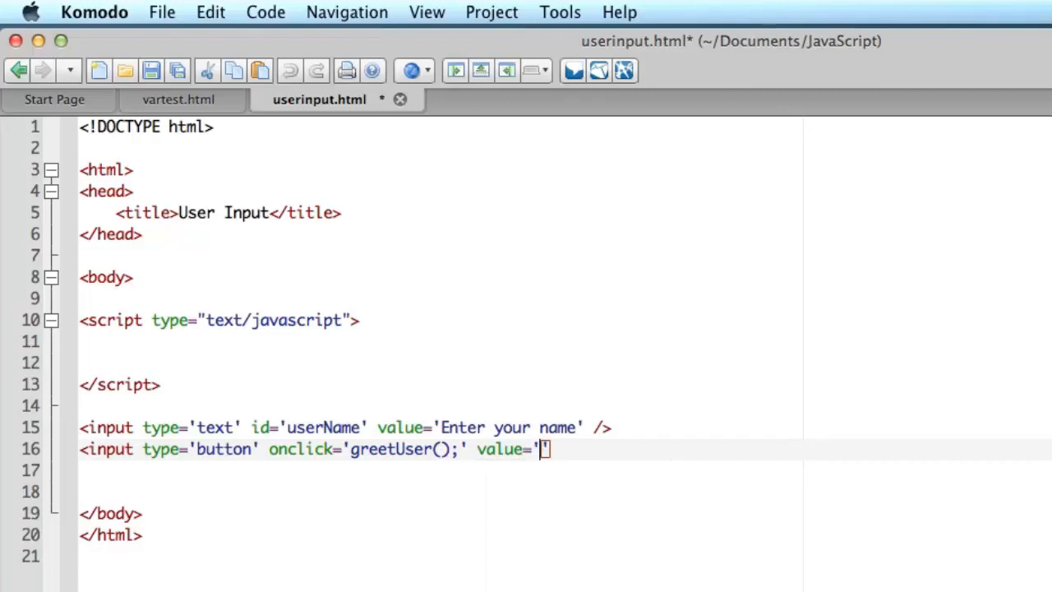
type("Say He")
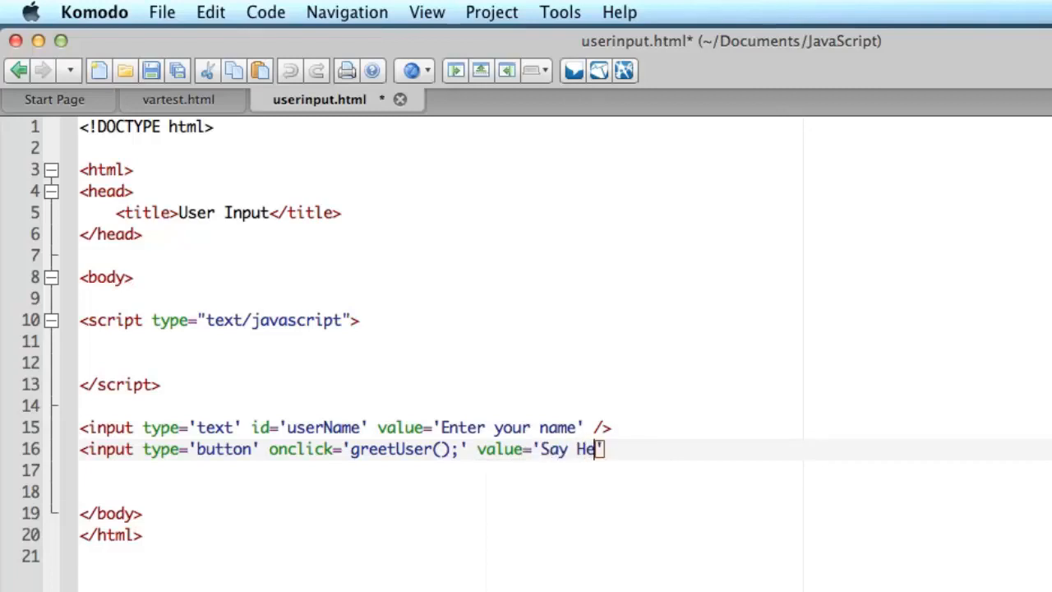
type("llo")
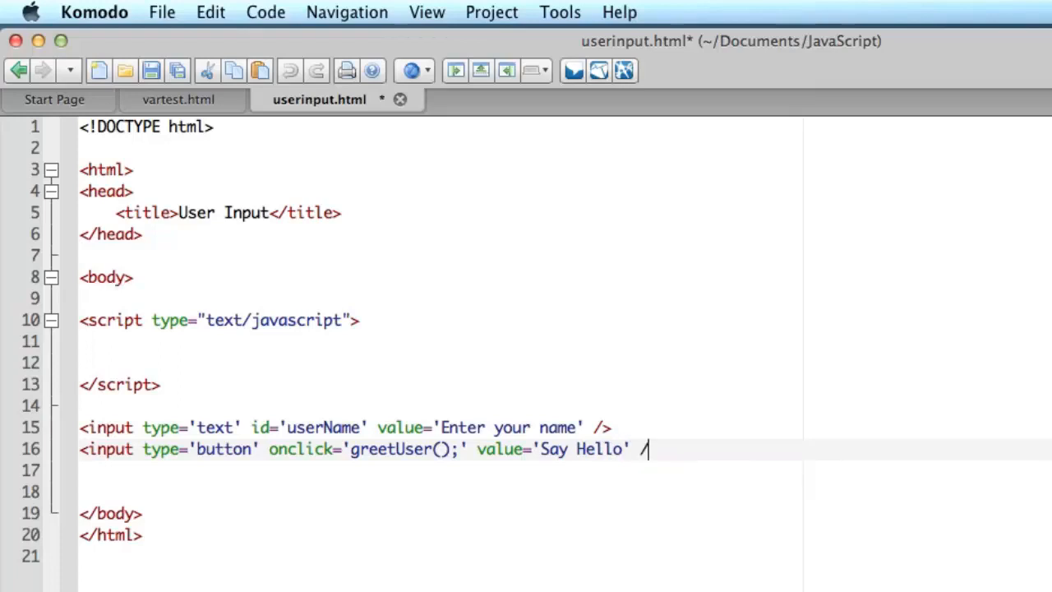
type(">")
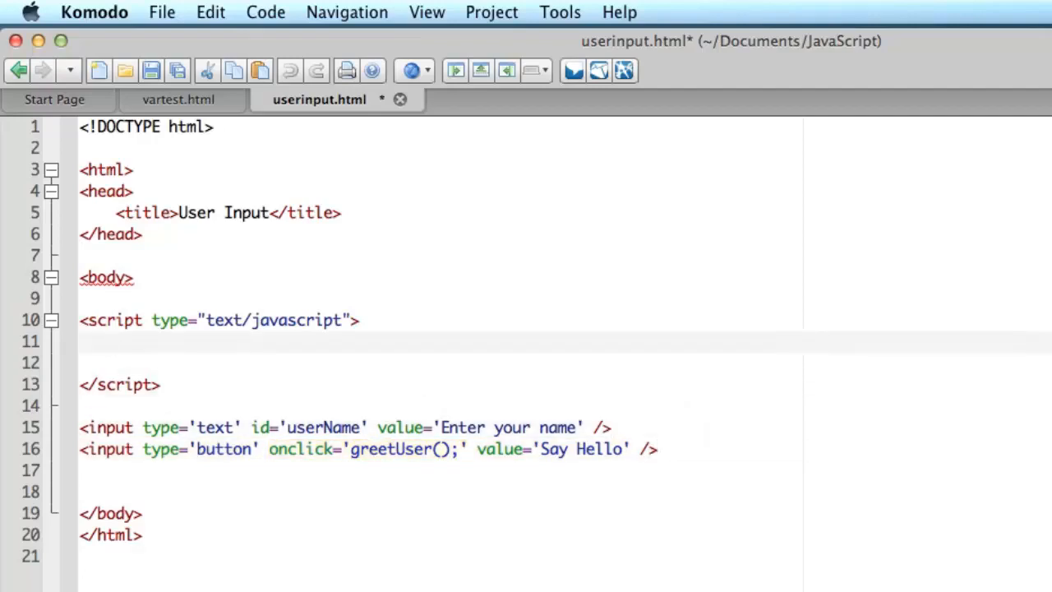
Step: Inside the script tag, declare the function greetUser()
type("fu")
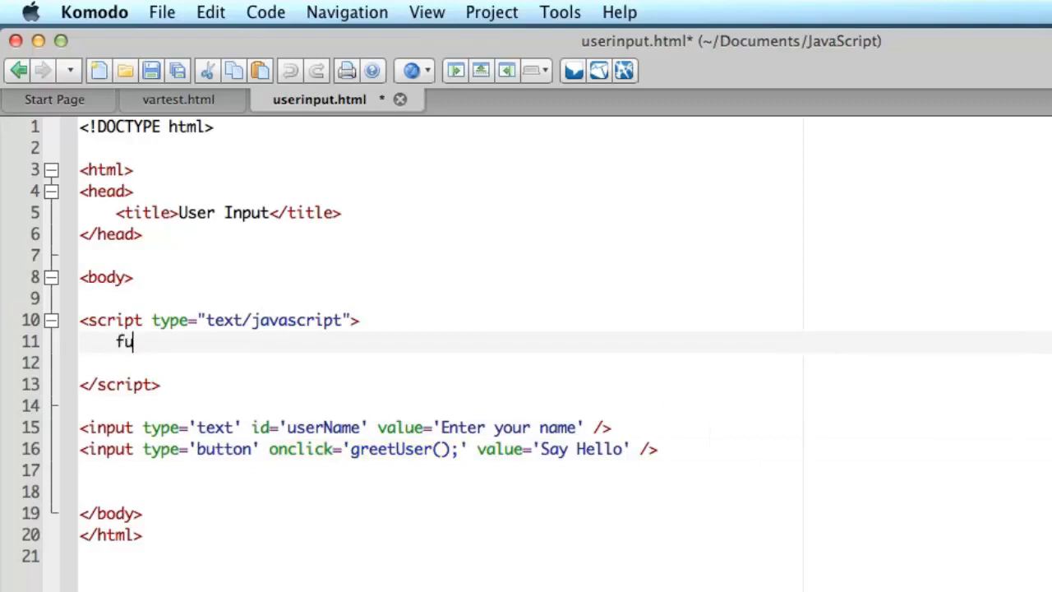
type("nction")
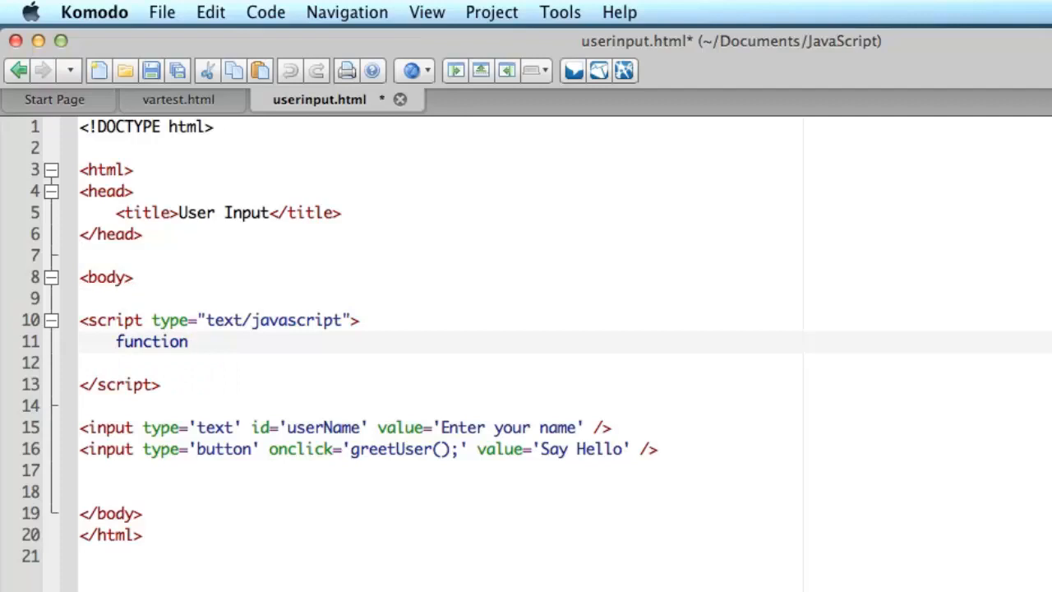
type("gree")
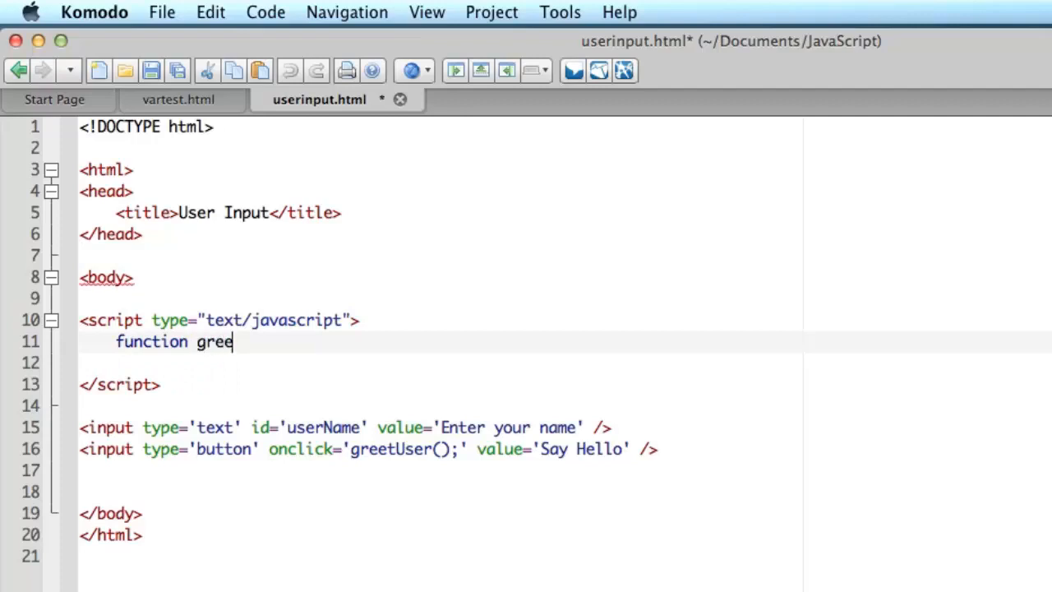
type("t")
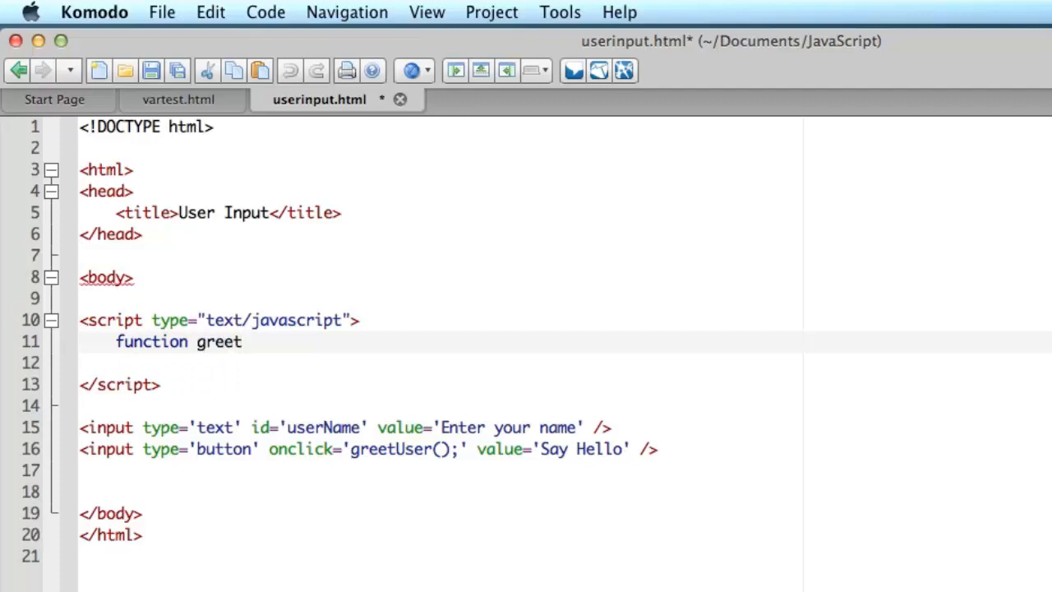
type("Us")
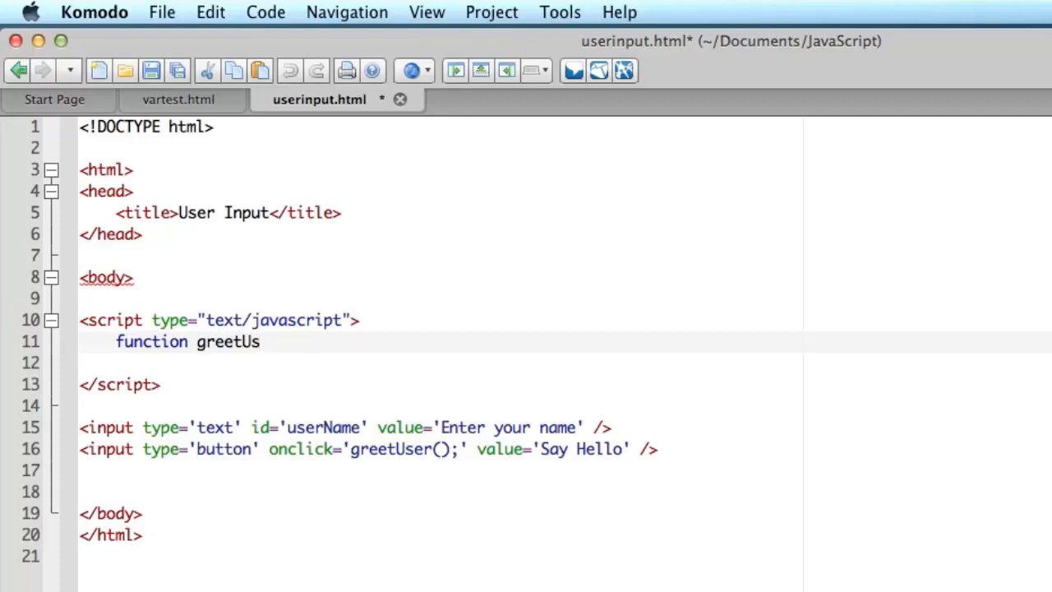
type("er")
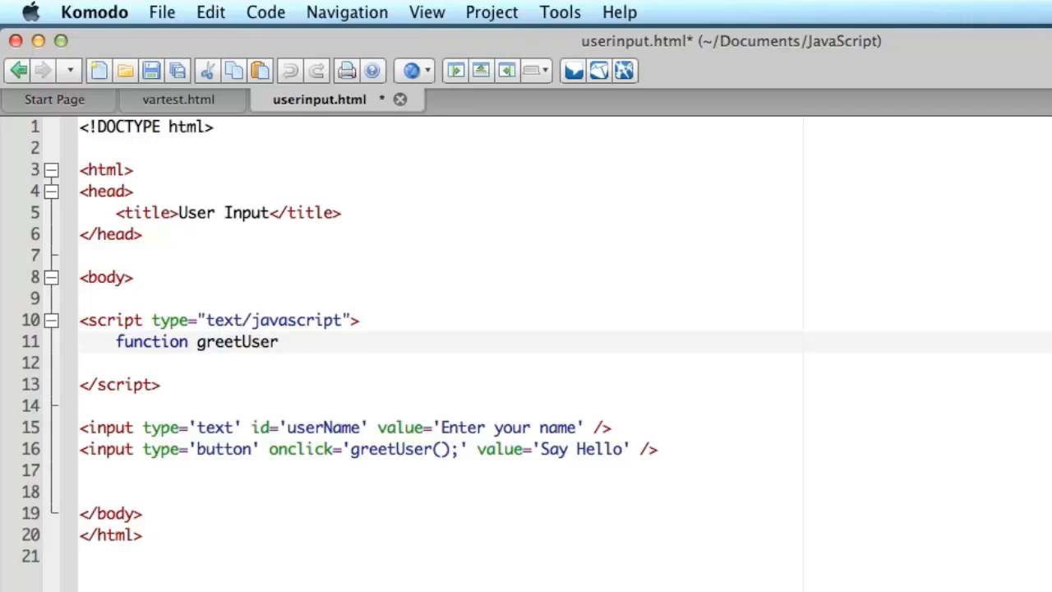
type("() {")
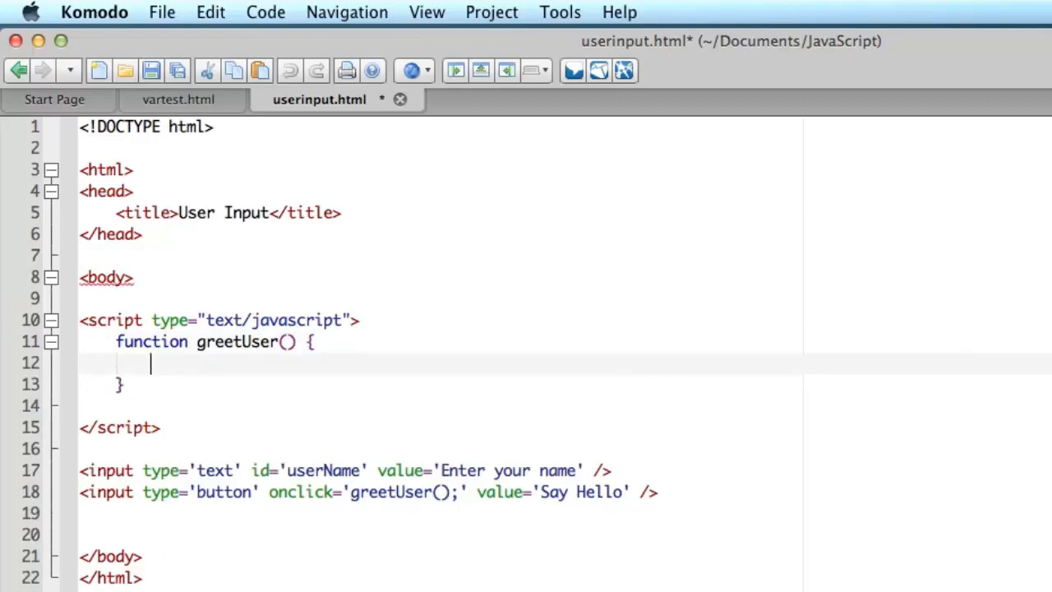
Step: Add var userInput = document.getElementById('userName').value; as its first statement
type("var us")
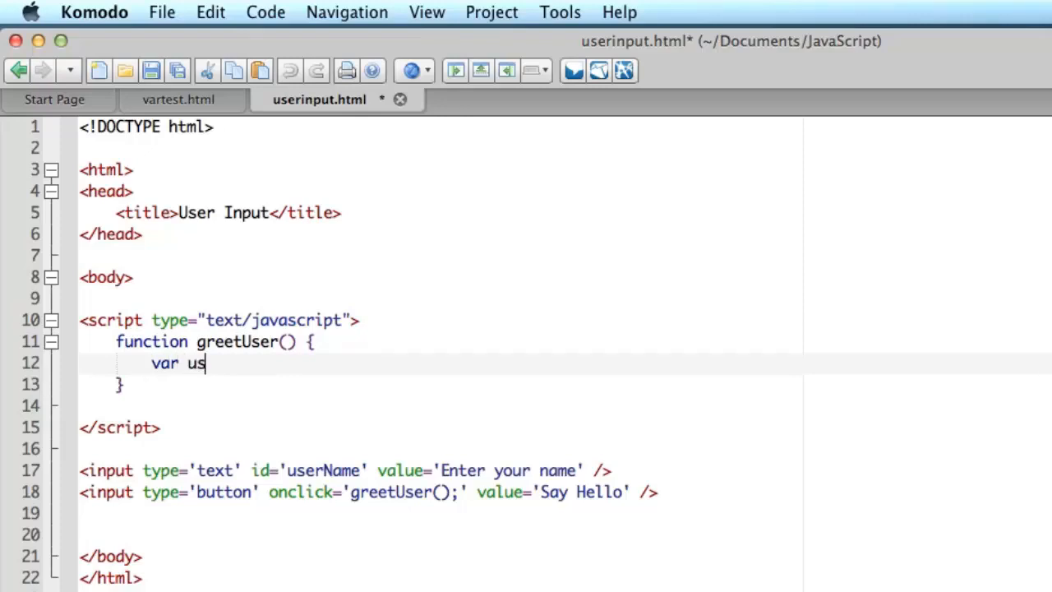
type("erInp")
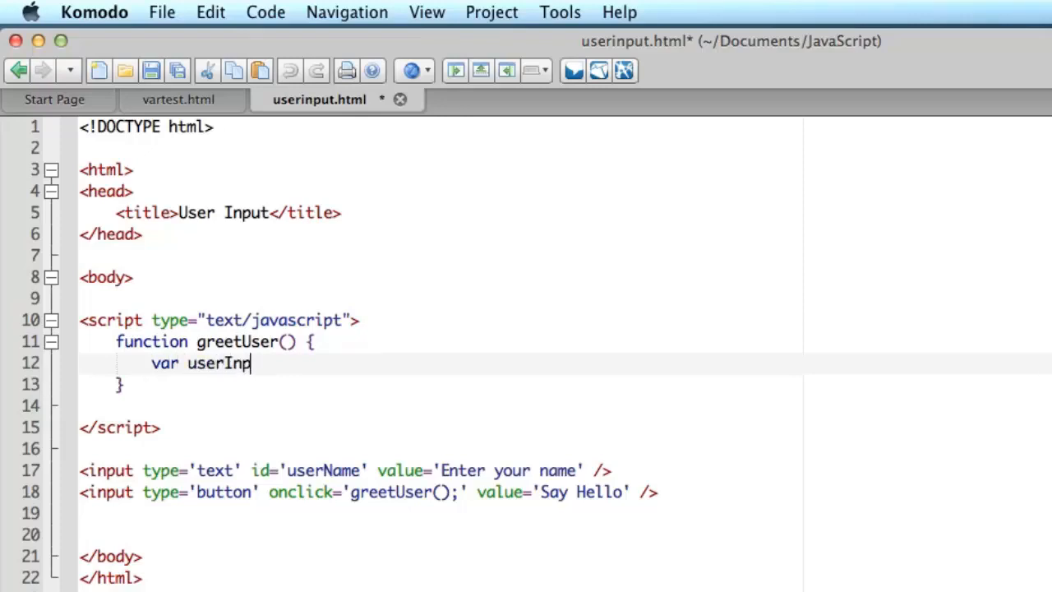
type("ut")
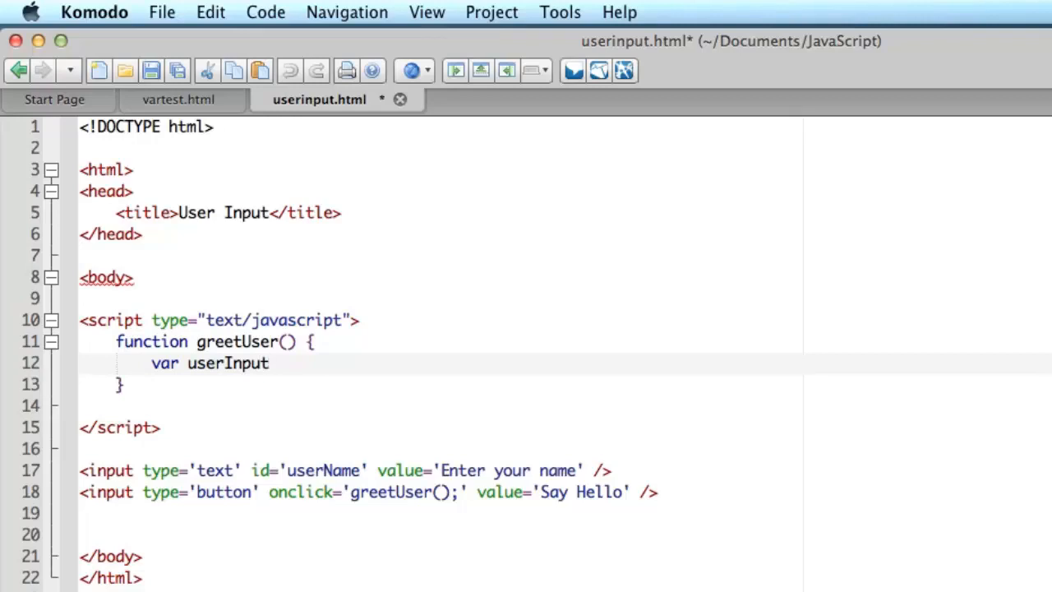
type("= d")
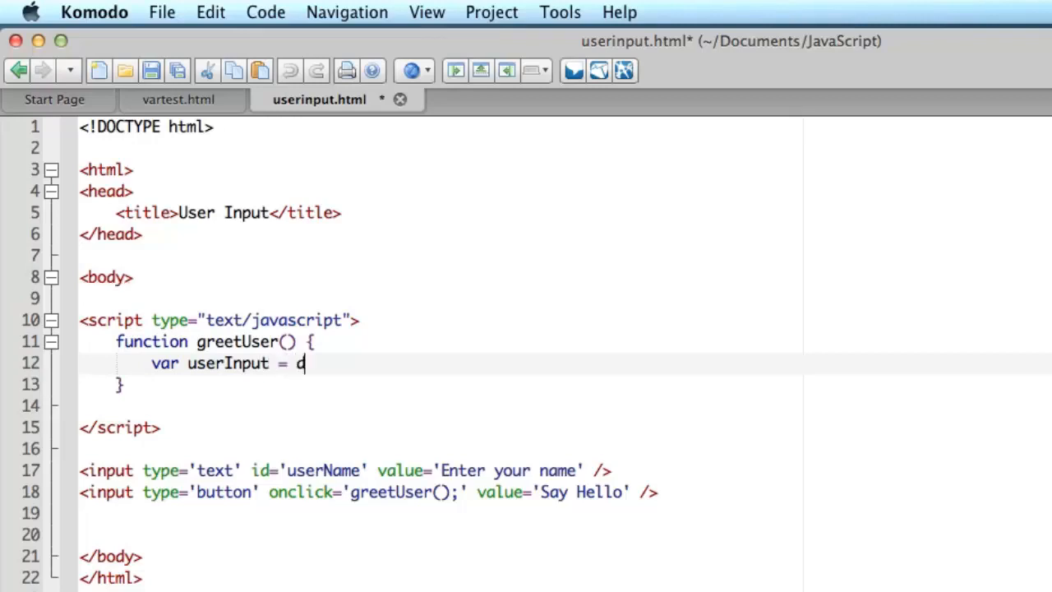
type("ocume")
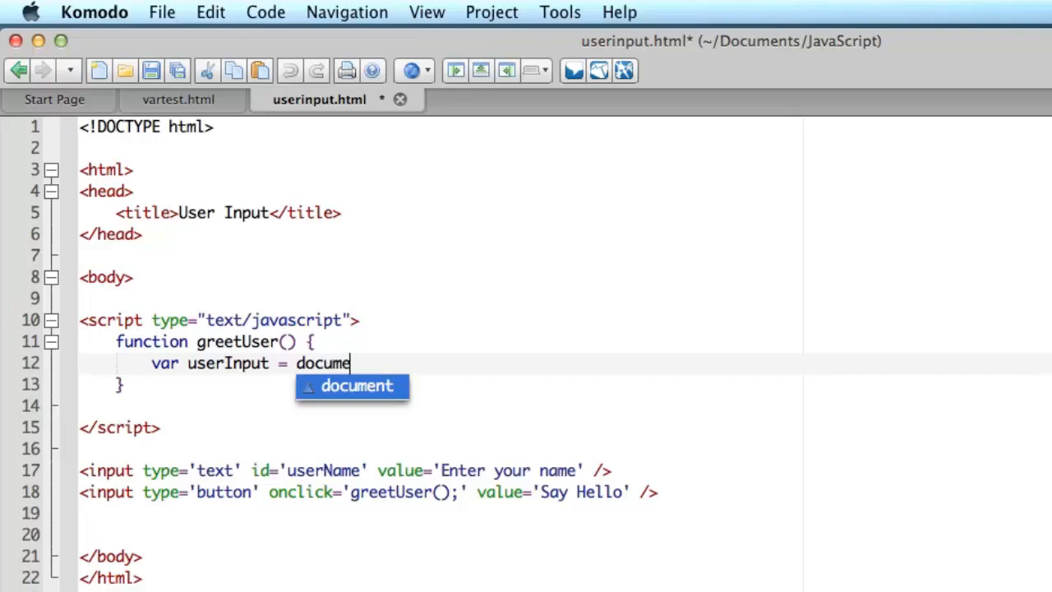
type("nt")
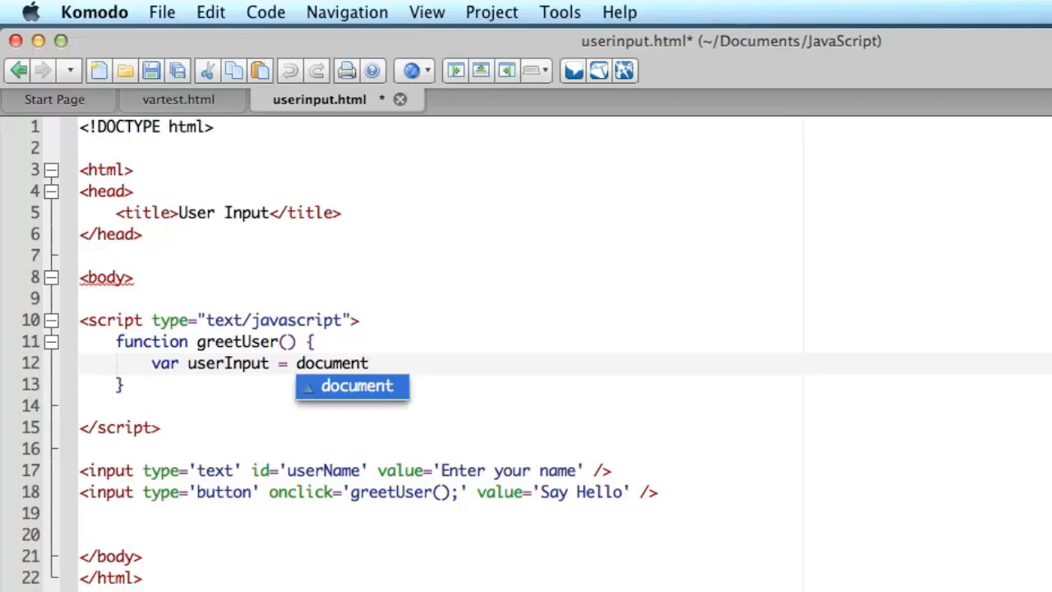
type(".")
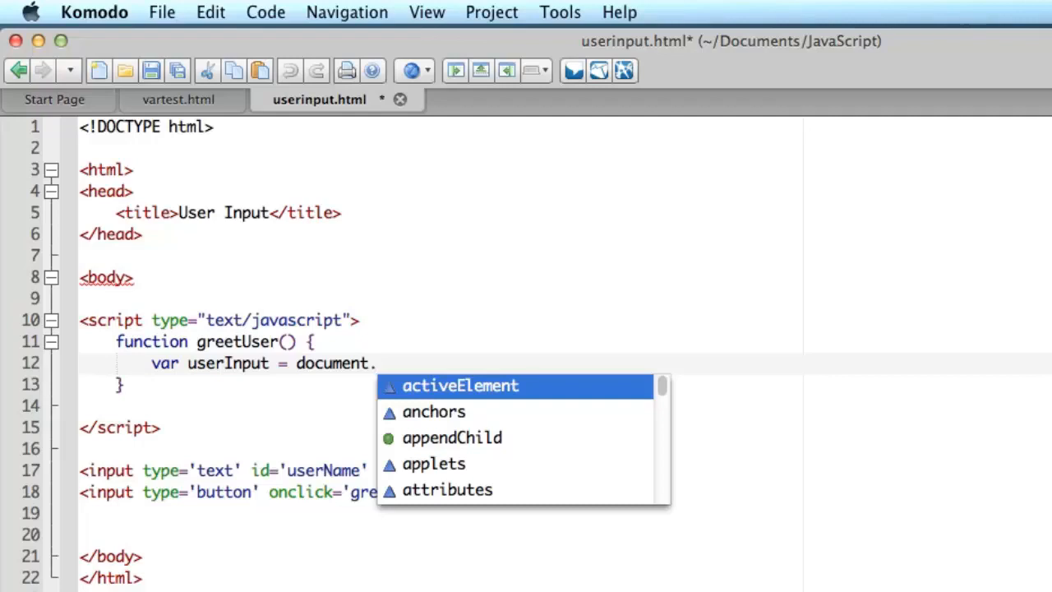
type("getElementById")
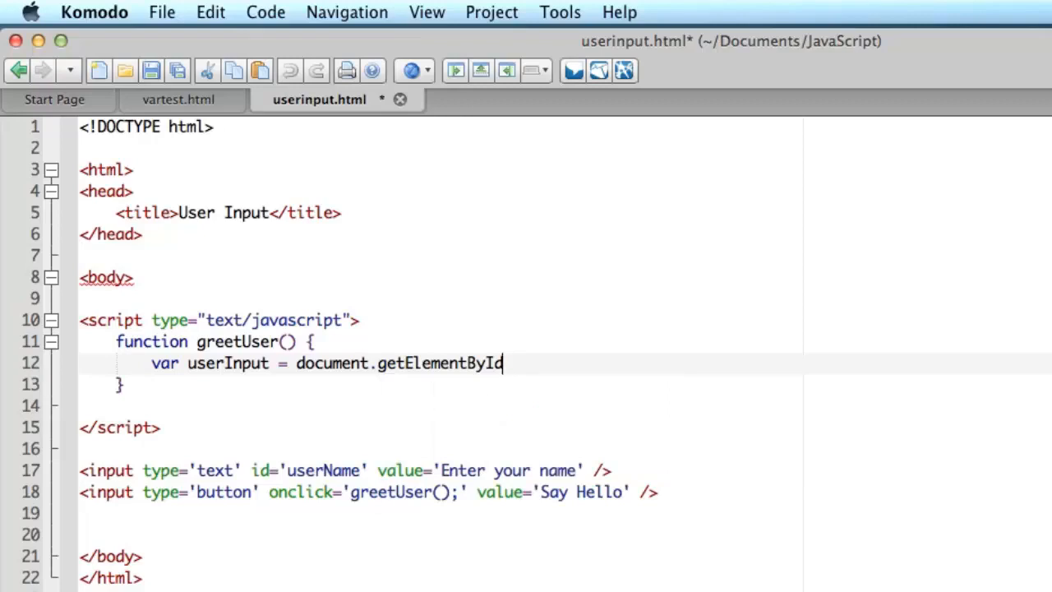
type("(")
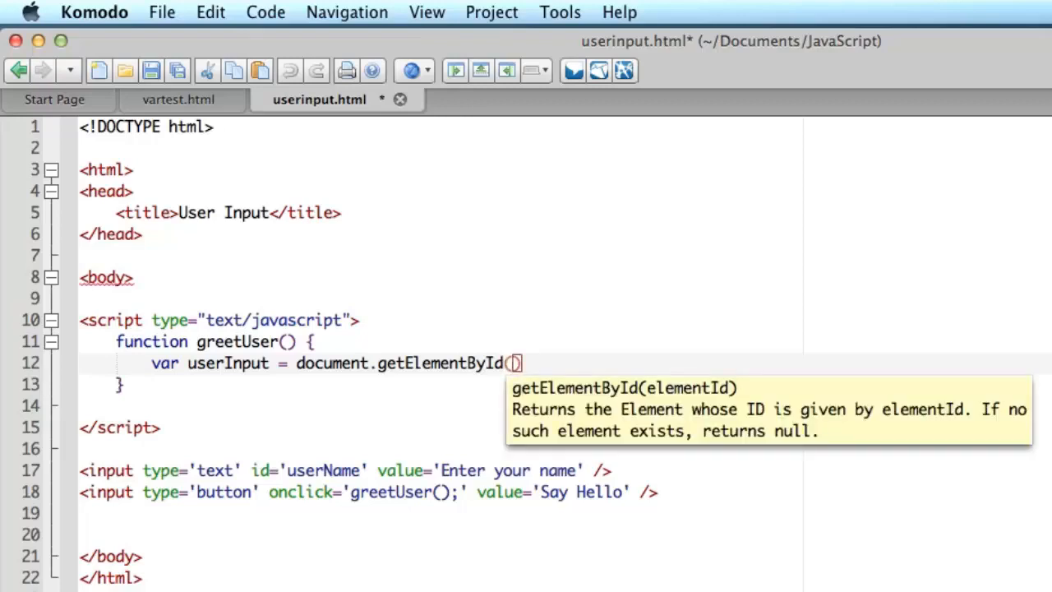
type("'use'")
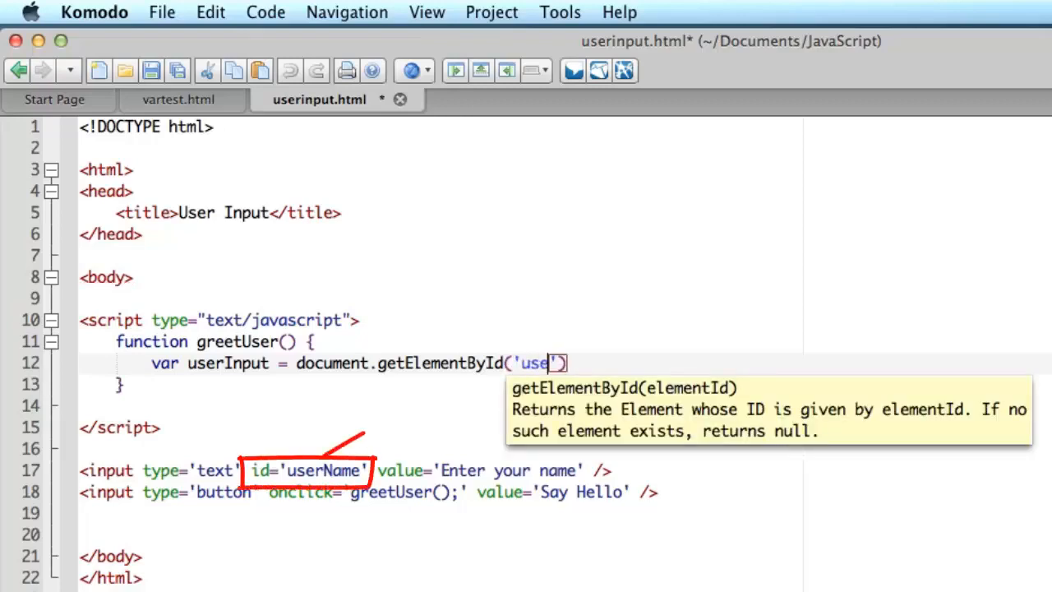
type("rN")
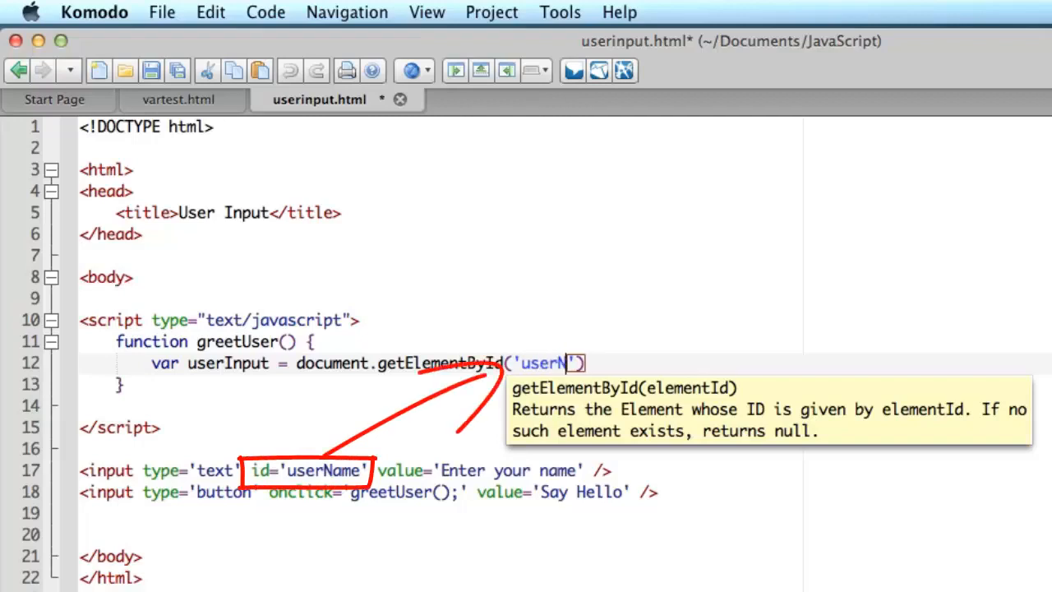
type("ame")
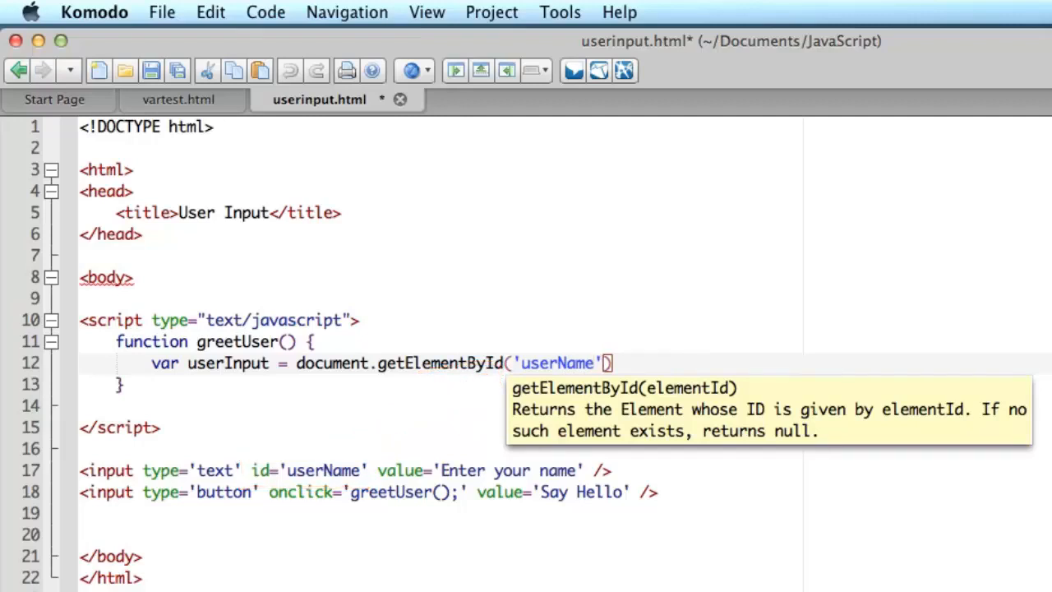
type(".vo")
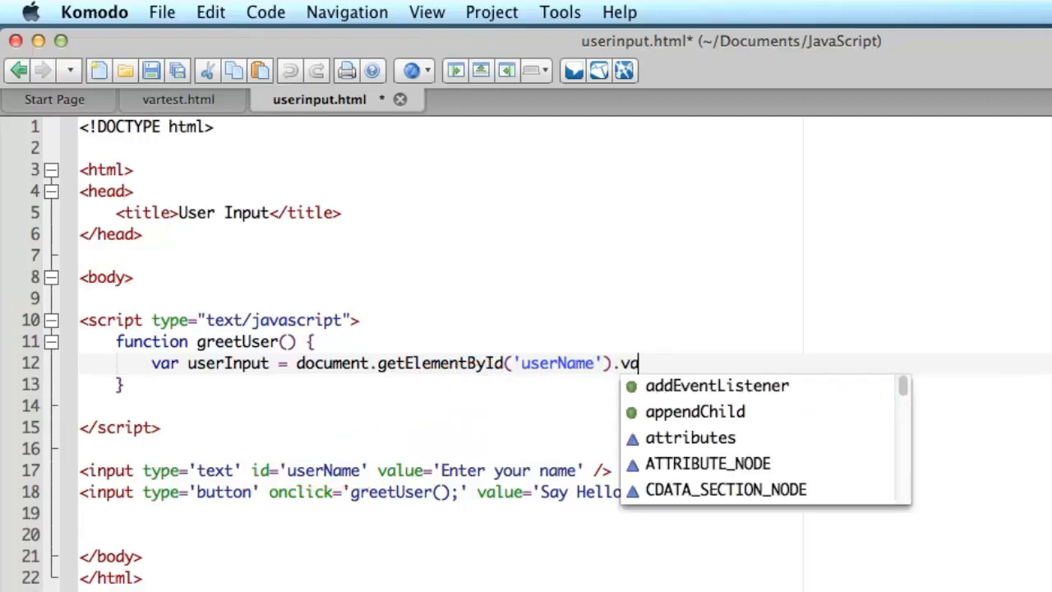
type("lue;")
type("d")
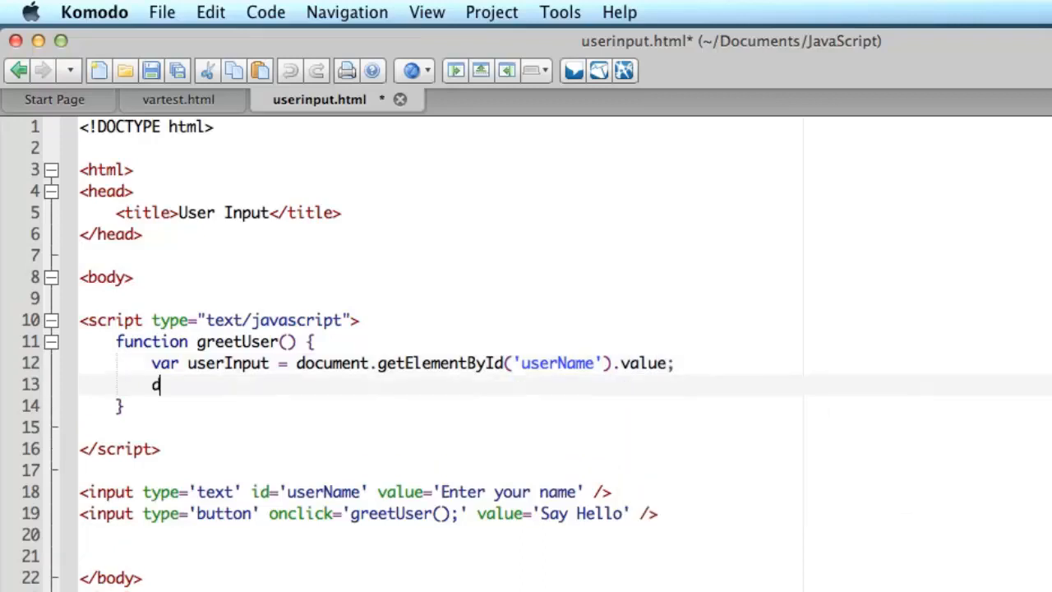
Step: Start the second greetUser() statement with document.getElementById() via autocomplete
type("ocument")
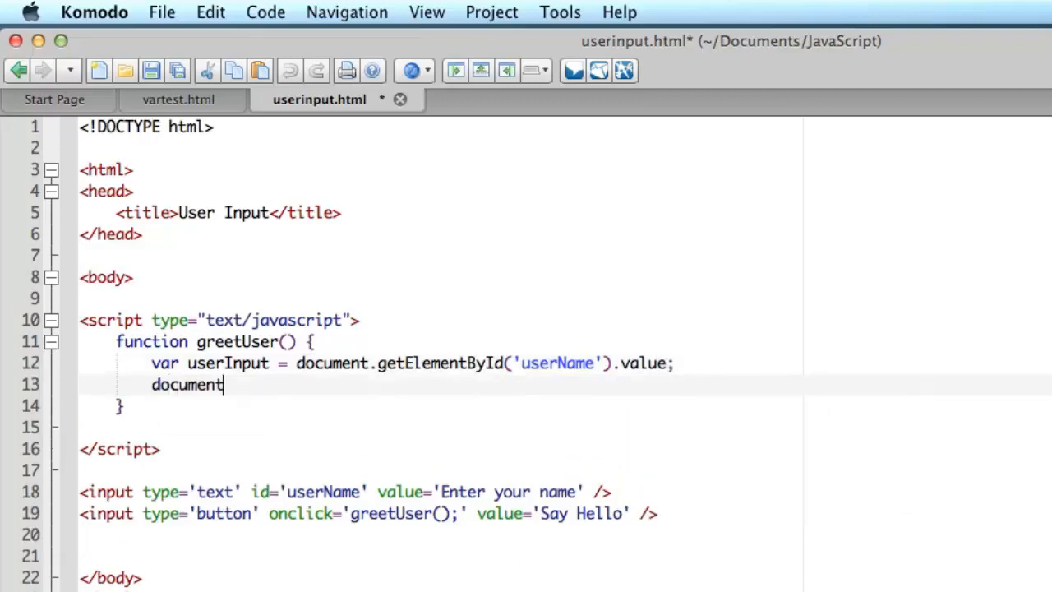
type(".")
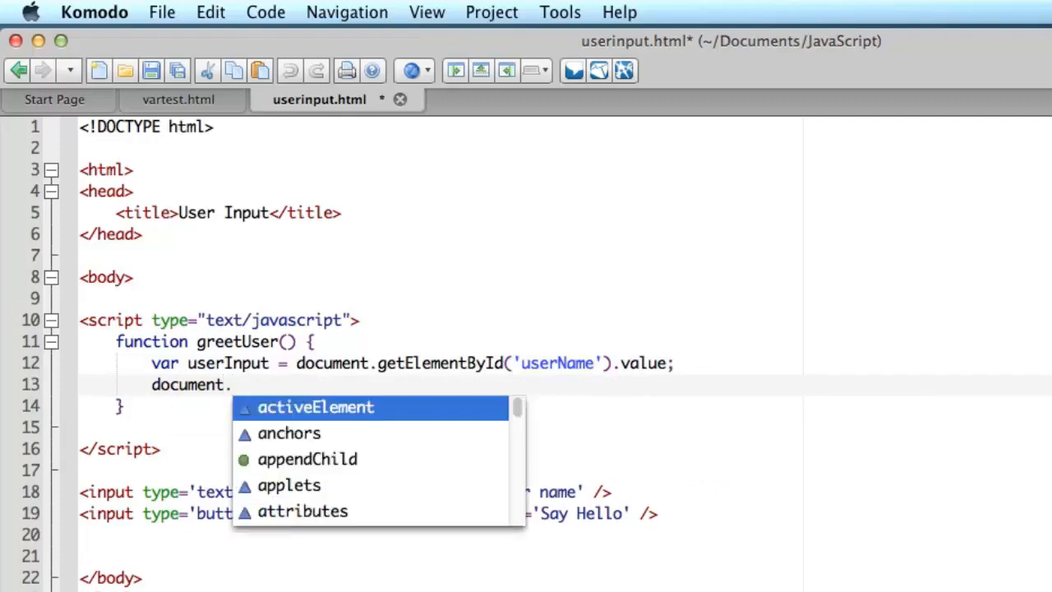
type("getElementById")
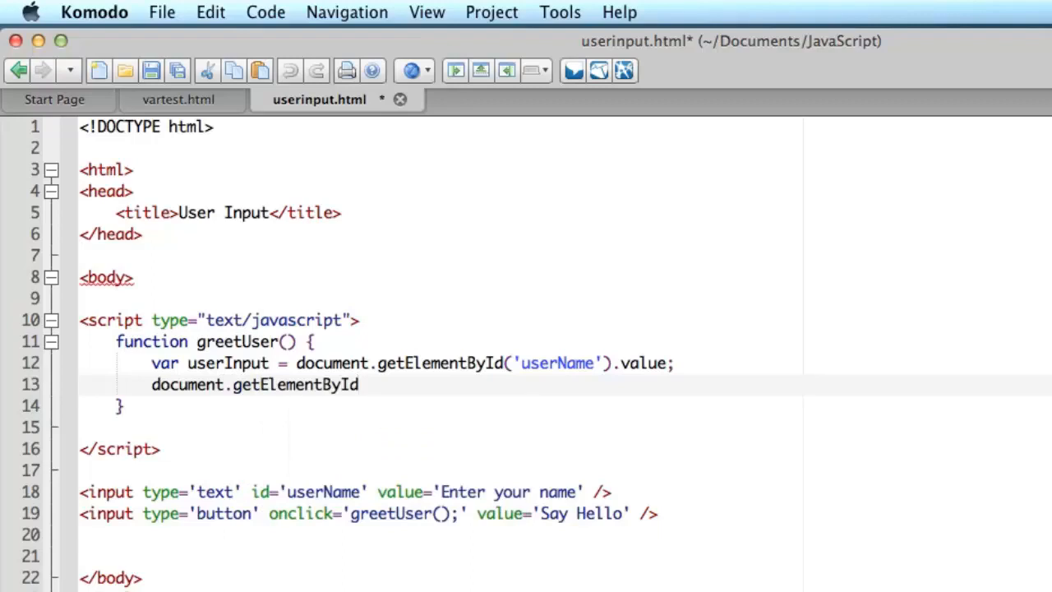
type("()")
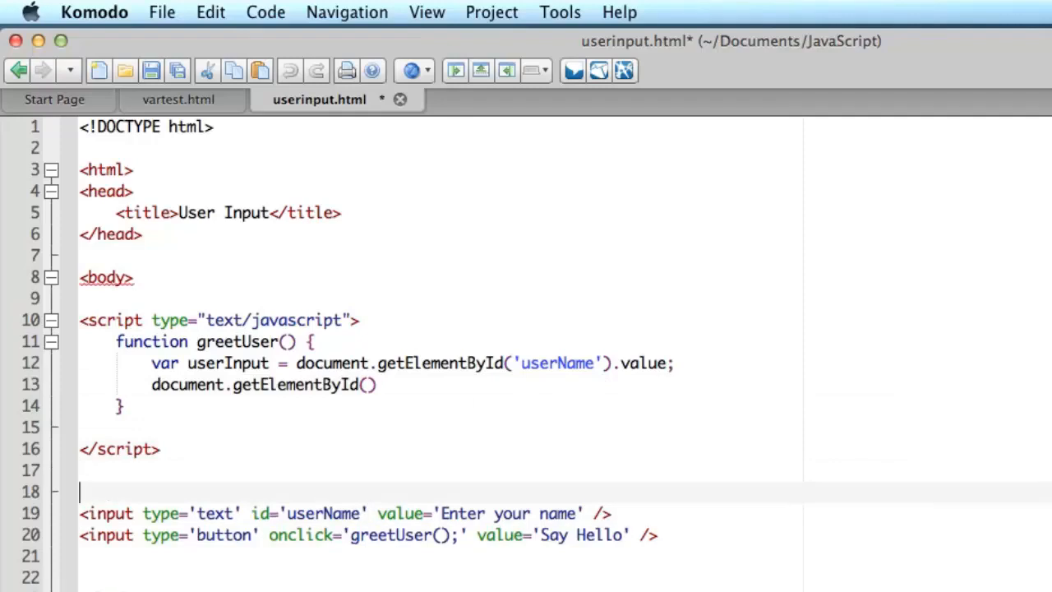
Step: Make line 18 read <p id='greeting'>Welcome</p> and save the file
type("p>")
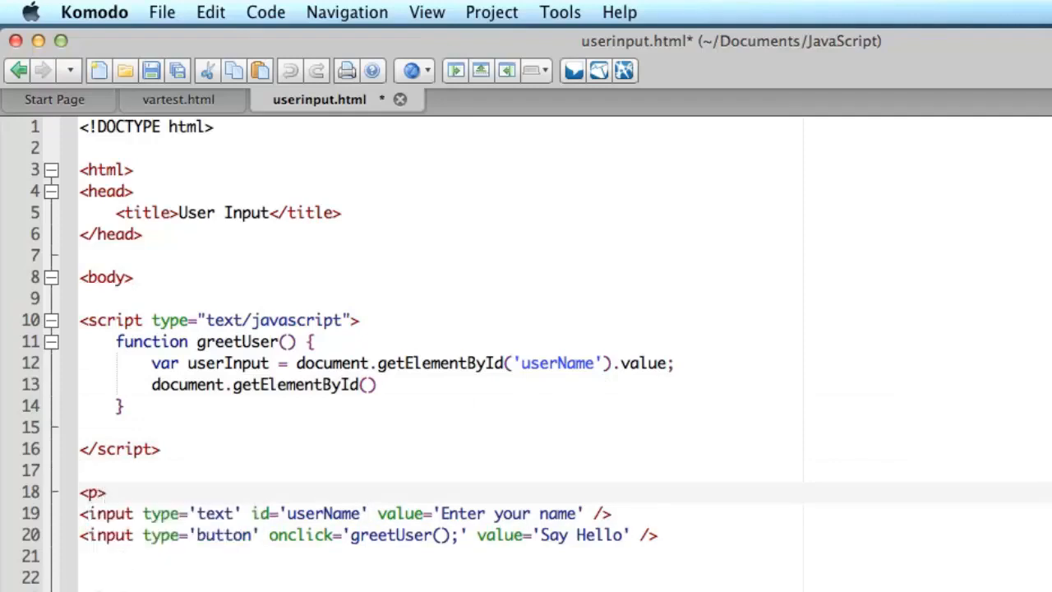
type("</p>")
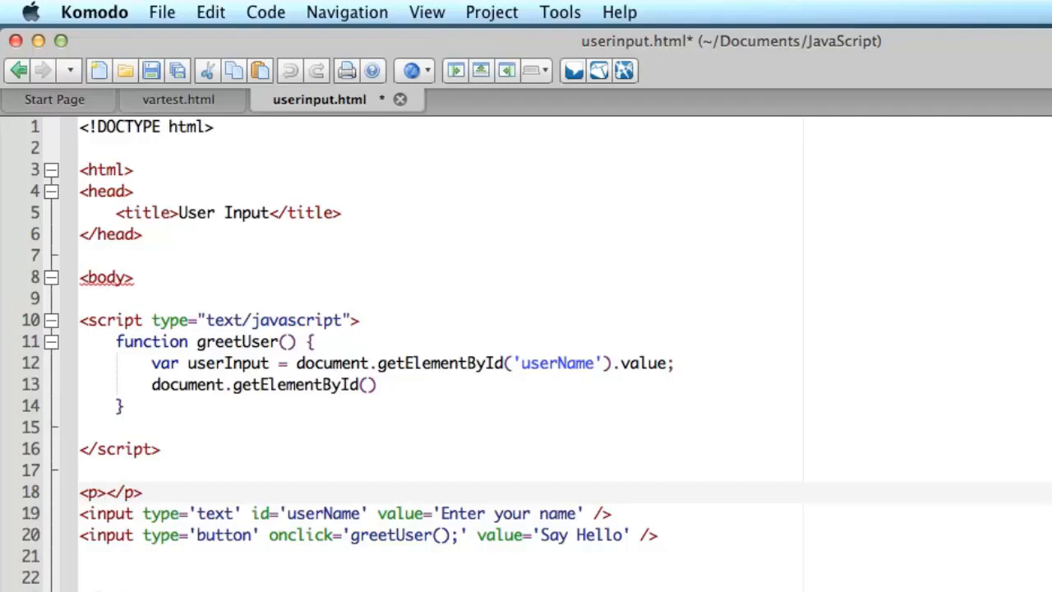
type("Welco")
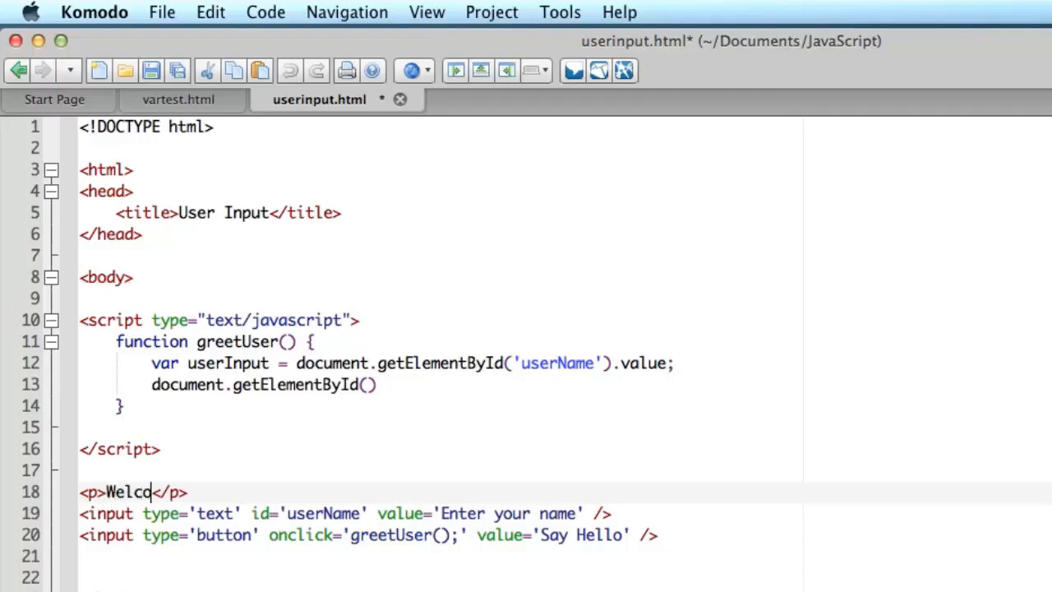
type("me")
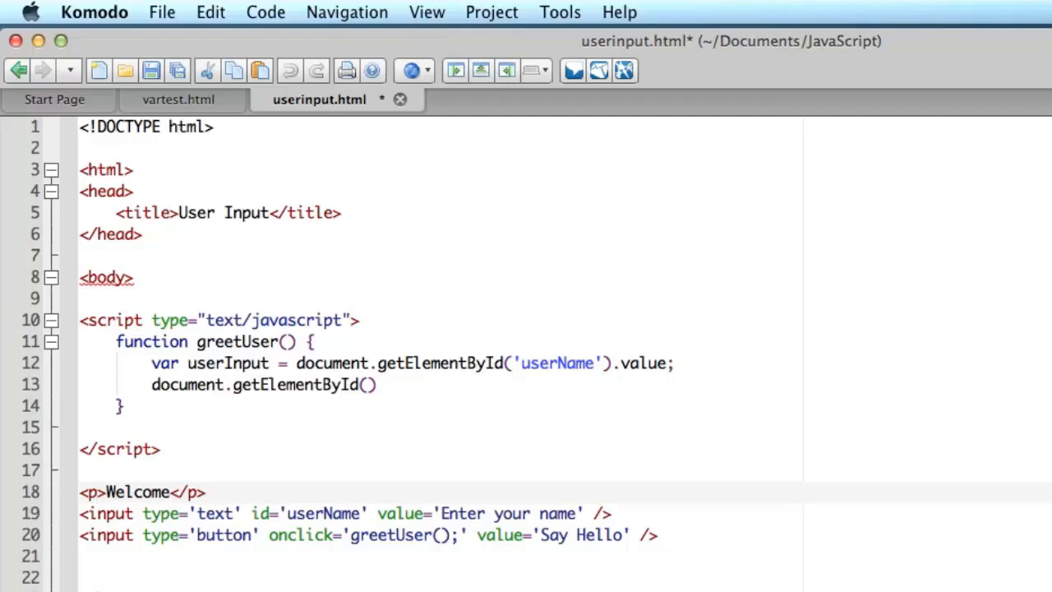
type("id=")
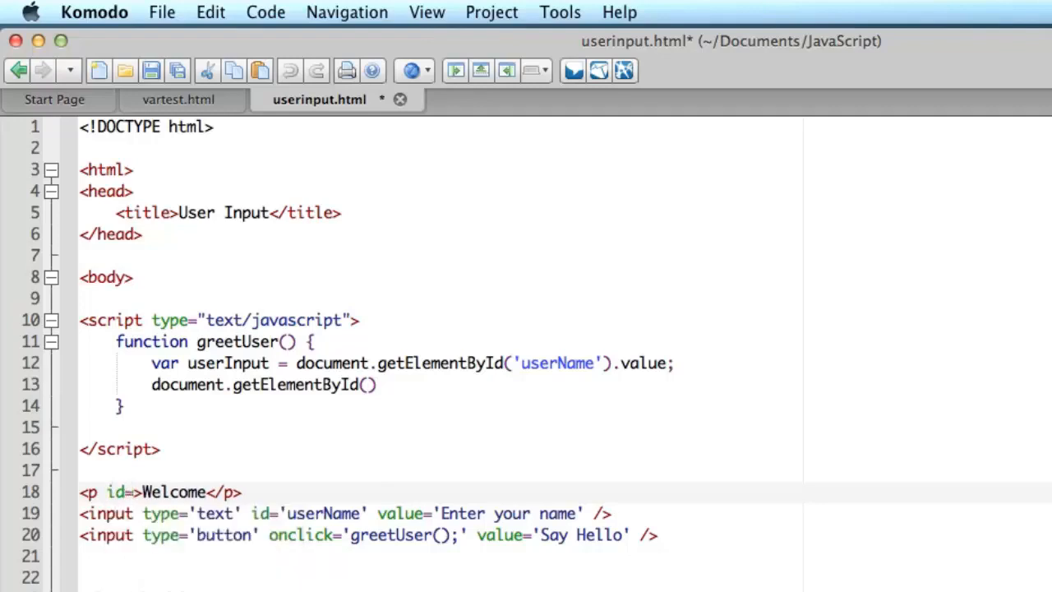
type("greeting")
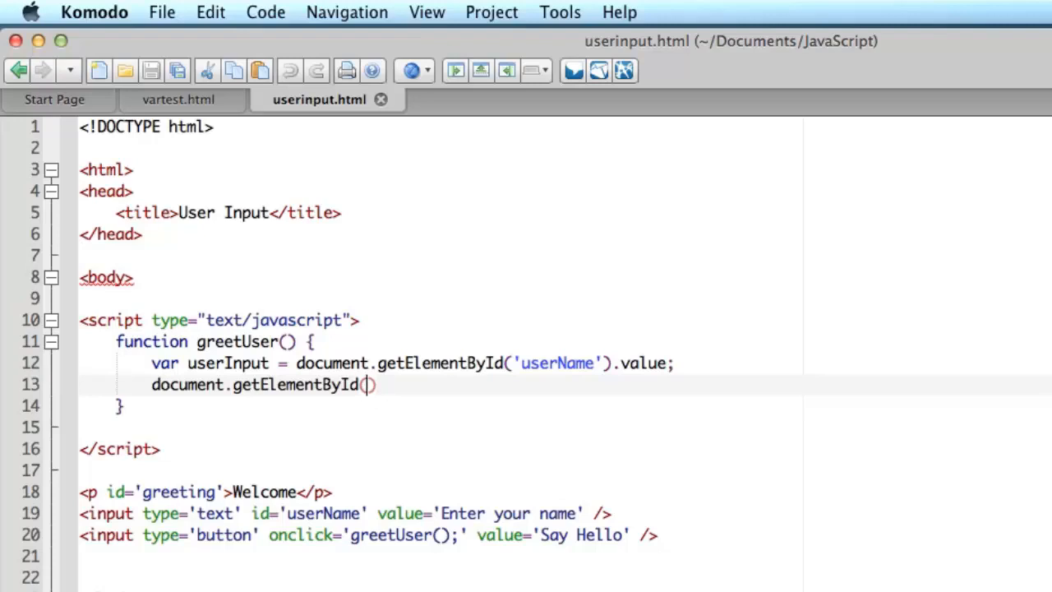
Step: Complete document.getElementById('greeting').innerHTML = 'Hello, ' + userInput; and save
type("'gree")
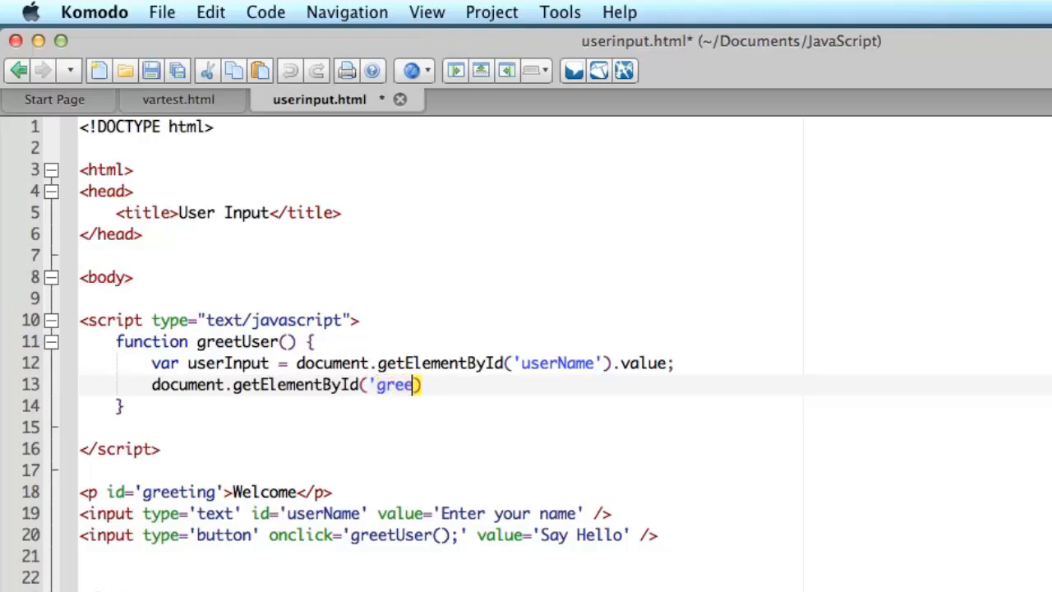
type("ting")
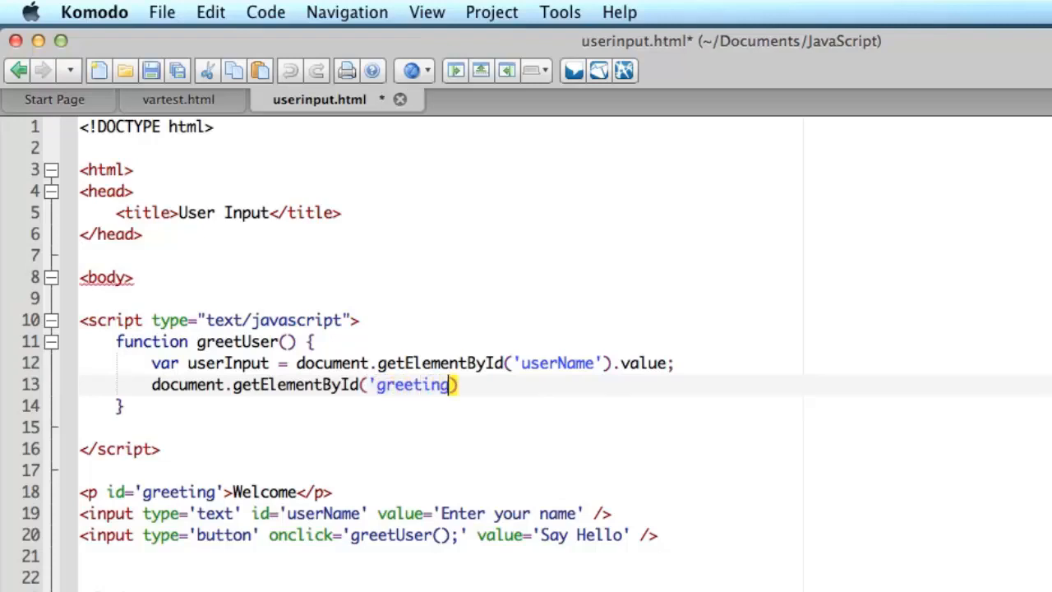
type(";")
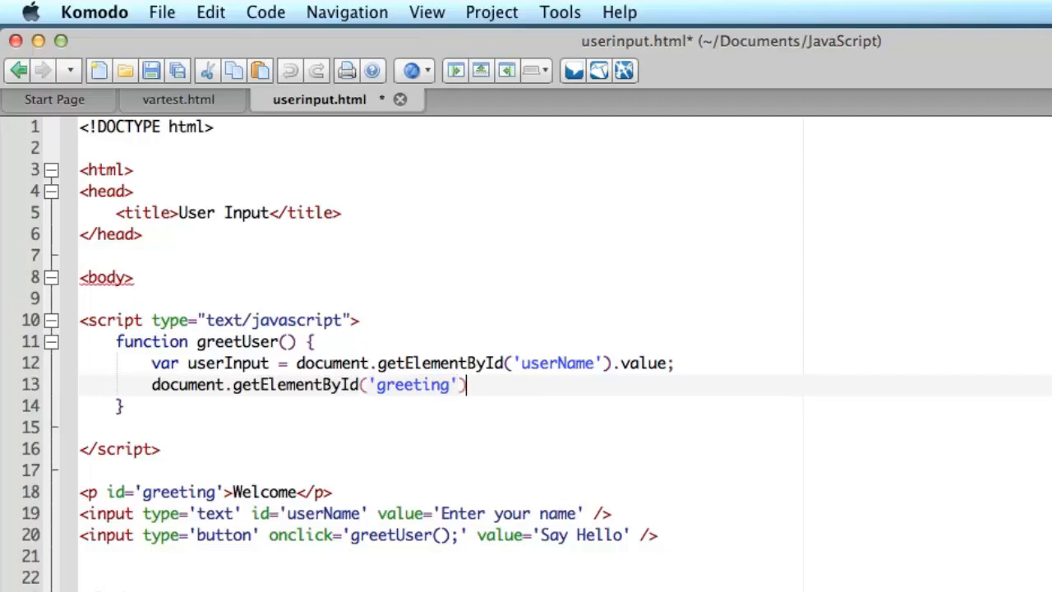
type(".")
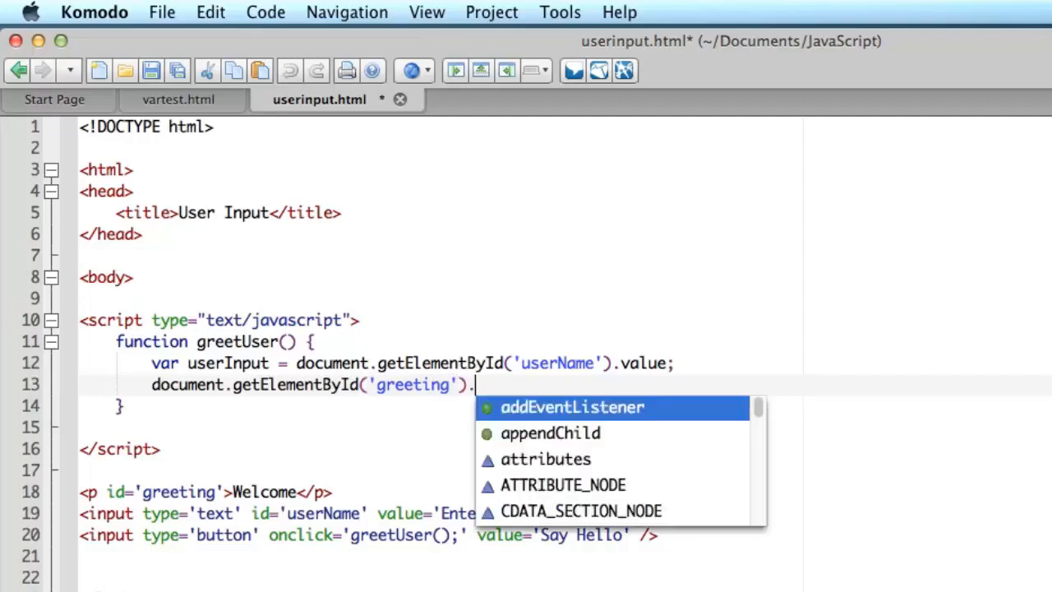
type("innerHTML")
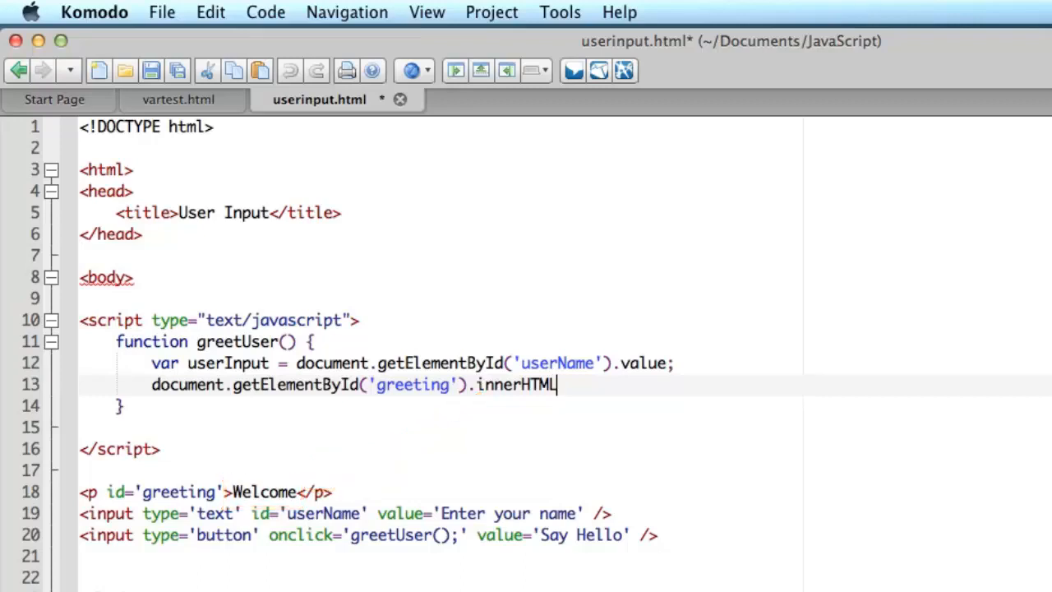
type("=")
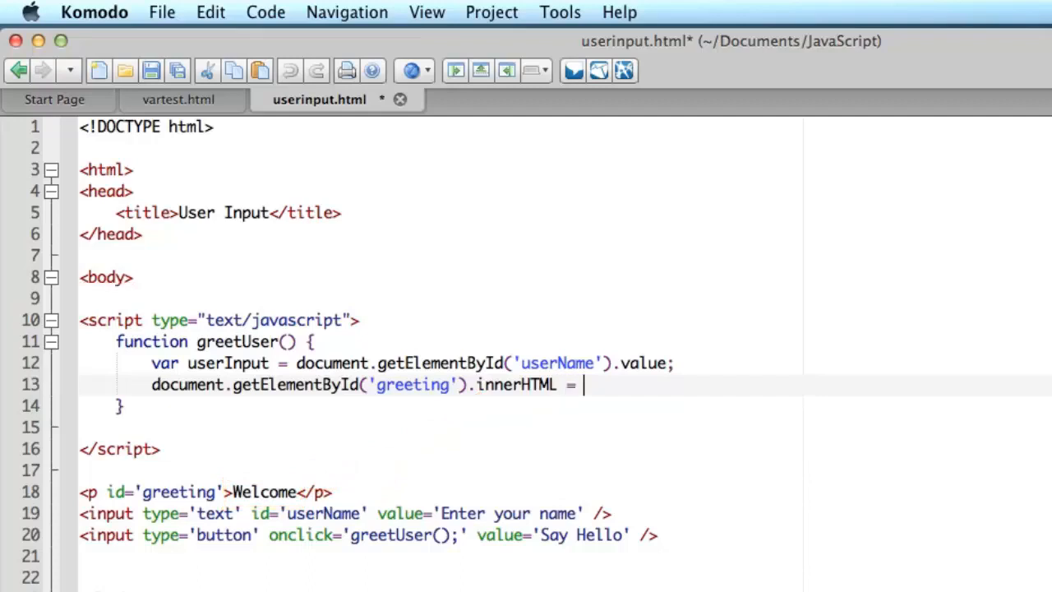
type("'H'")
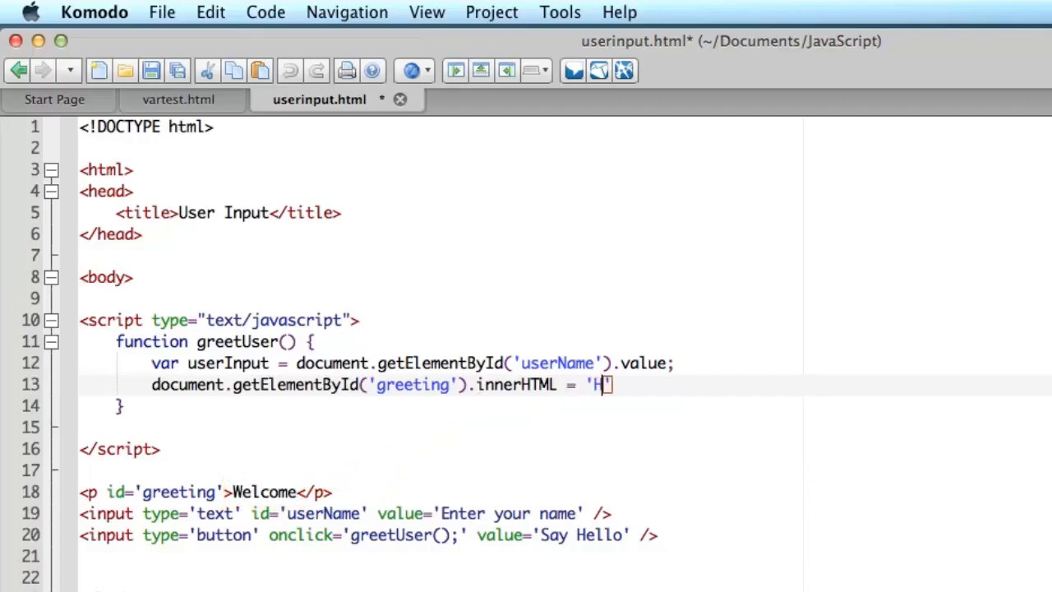
type("ello,")
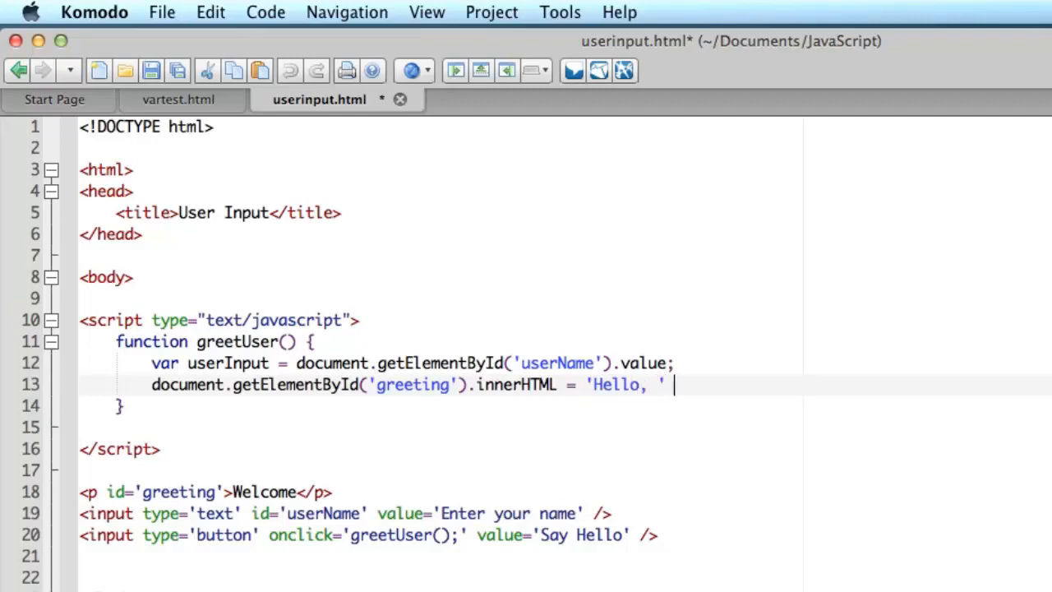
type("+")
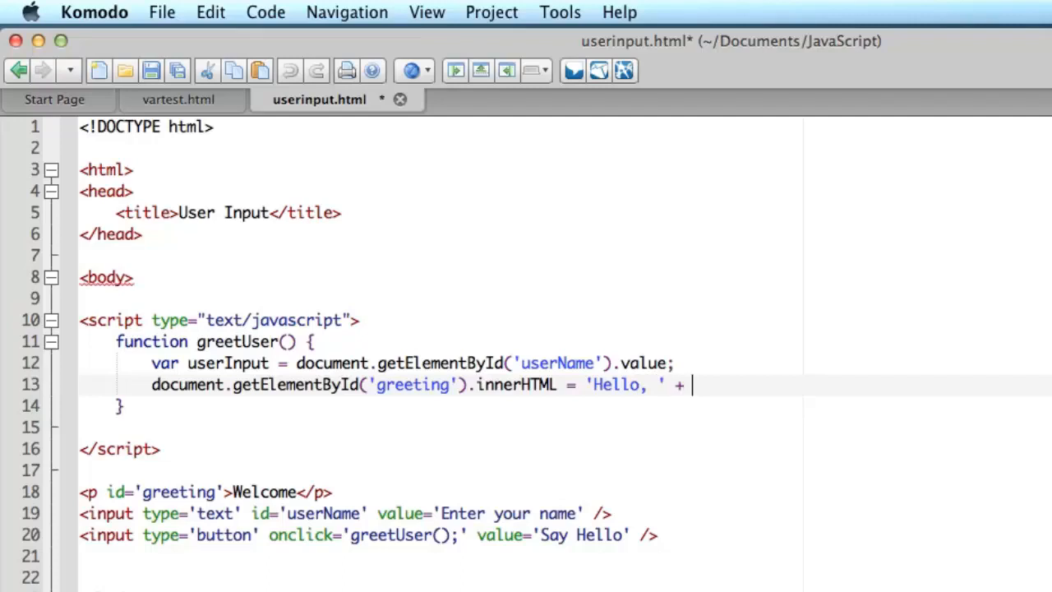
type("userInput;")
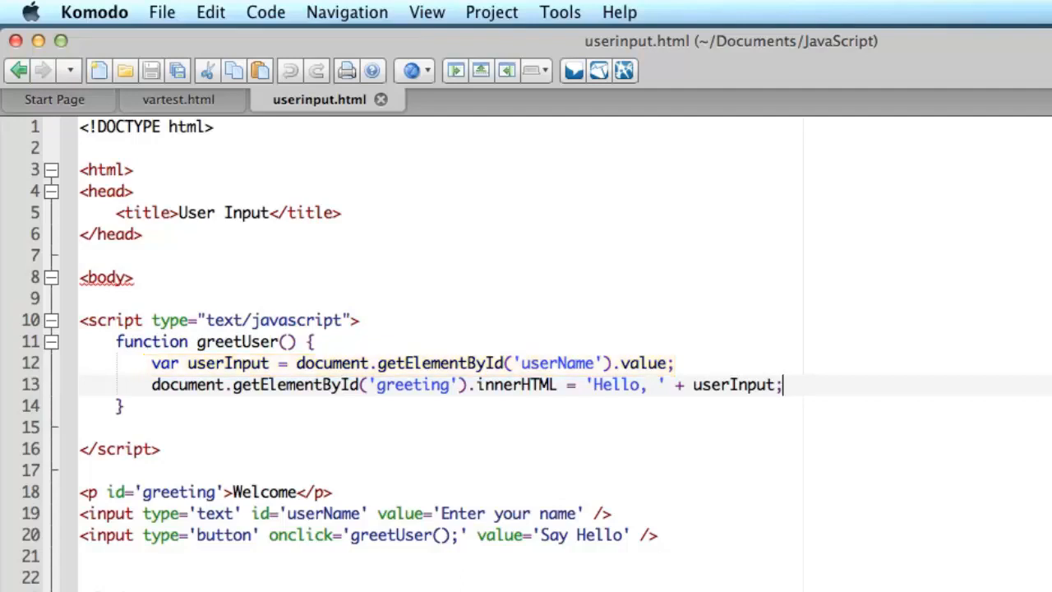
left_click_drag(296, 363, 674, 363)
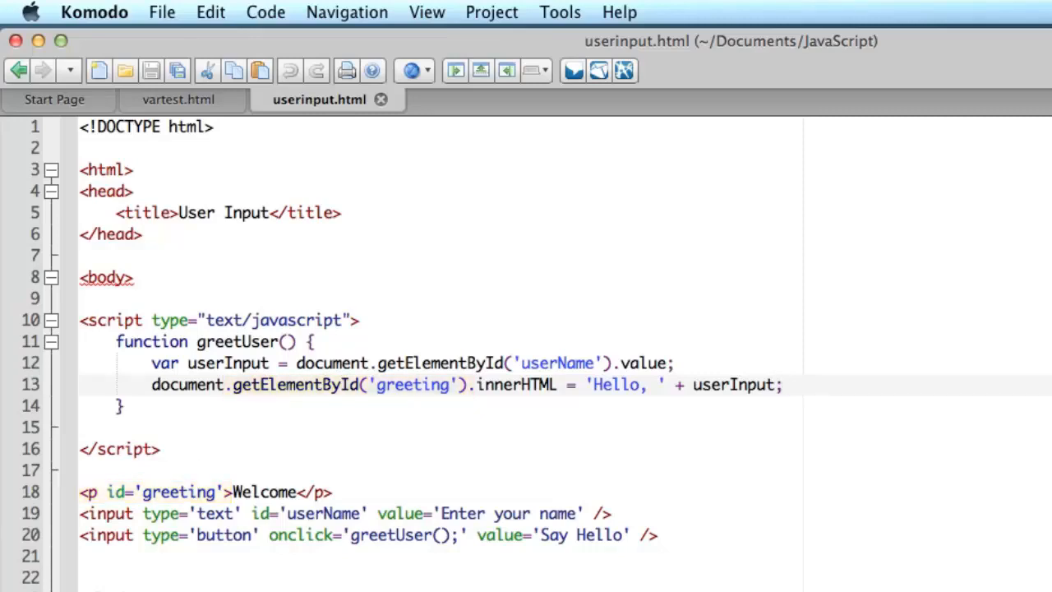
Step: Preview userinput.html in Safari from Komodo's toolbar
left_click(780, 384)
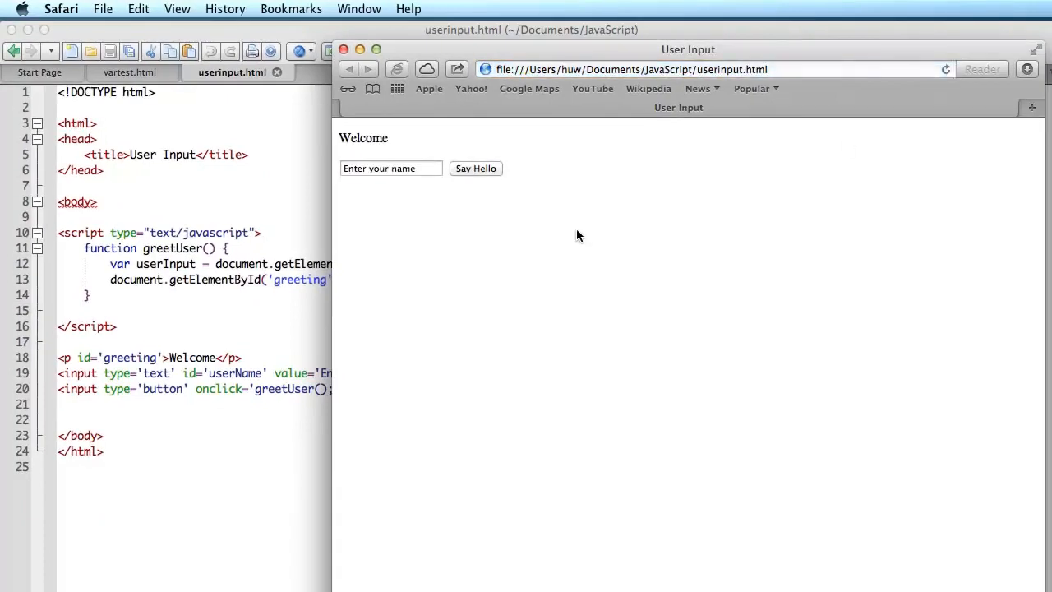
mouse_move(495, 62)
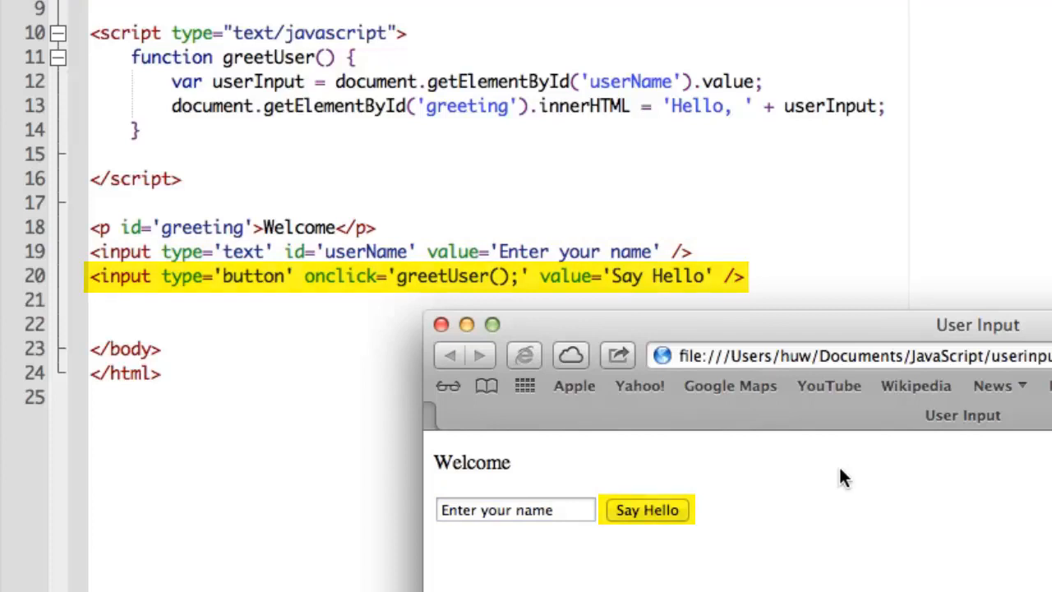
Step: Enter the name 'Huw' and press Say Hello, producing 'Hello, Huw'
left_click(515, 509)
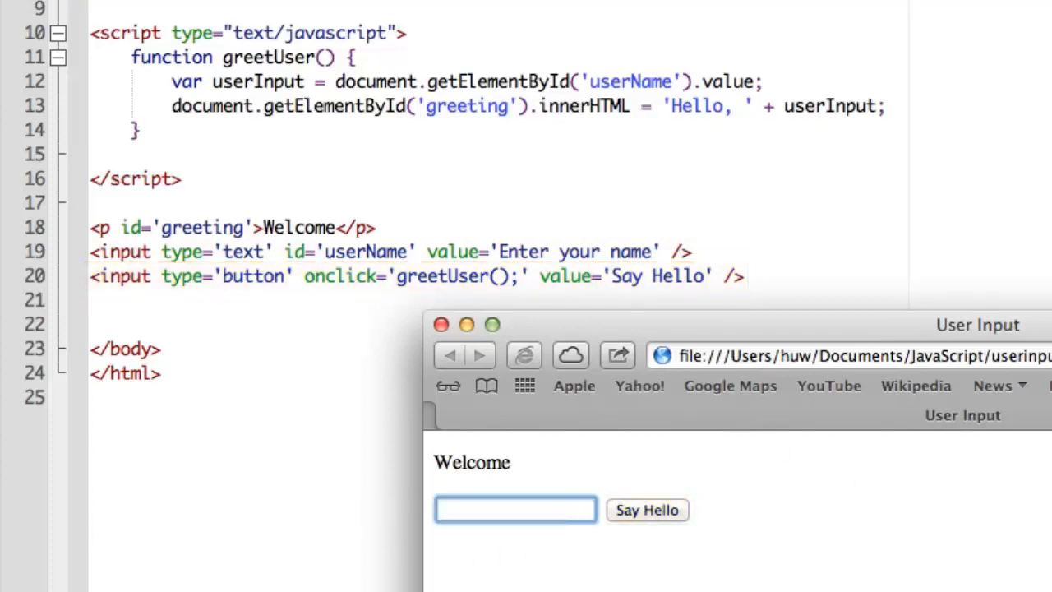
type("H")
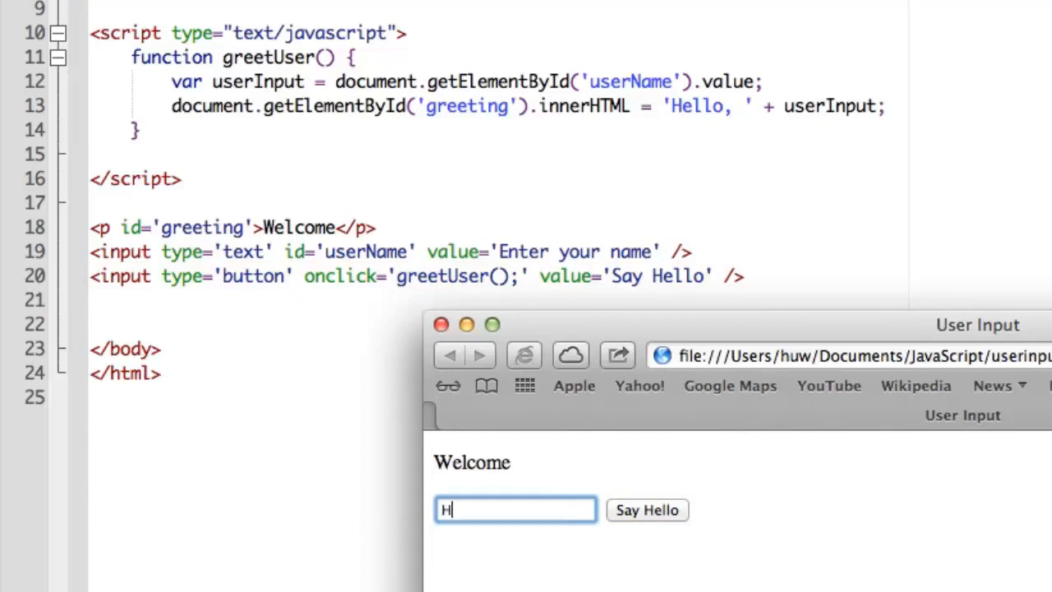
type("uw")
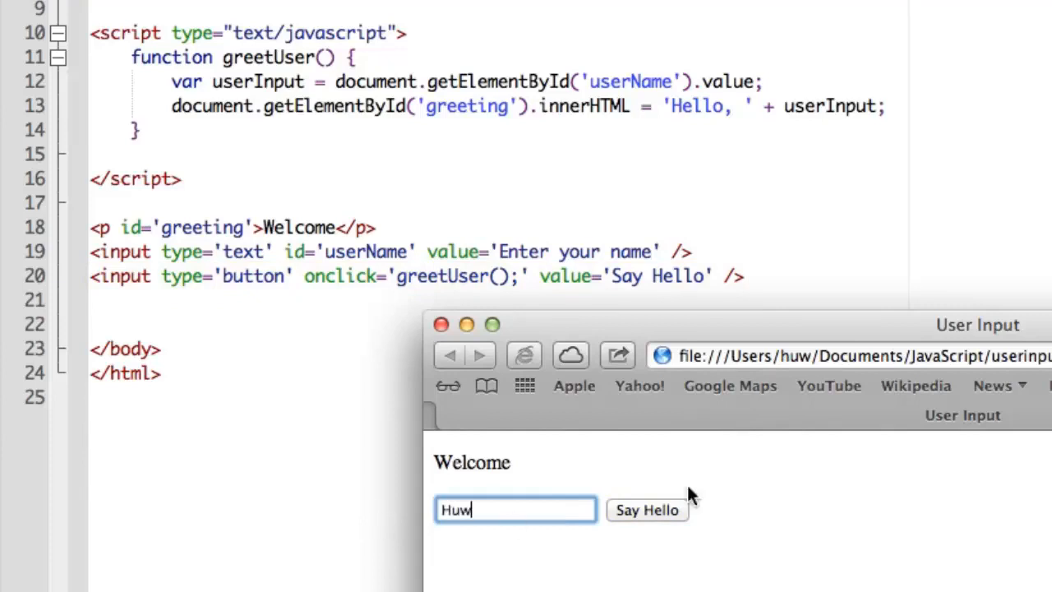
mouse_move(678, 521)
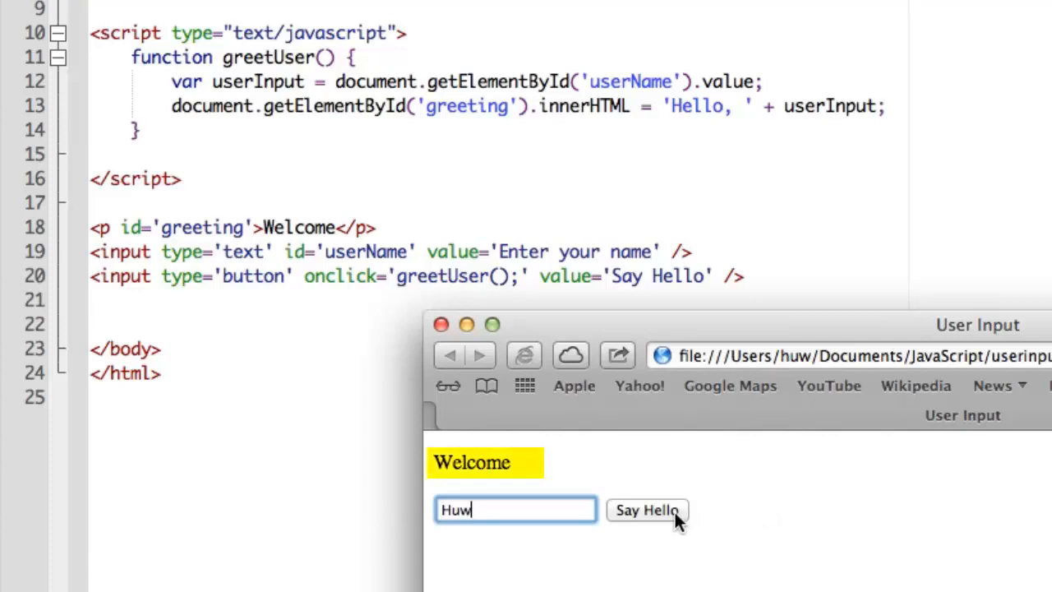
left_click(646, 509)
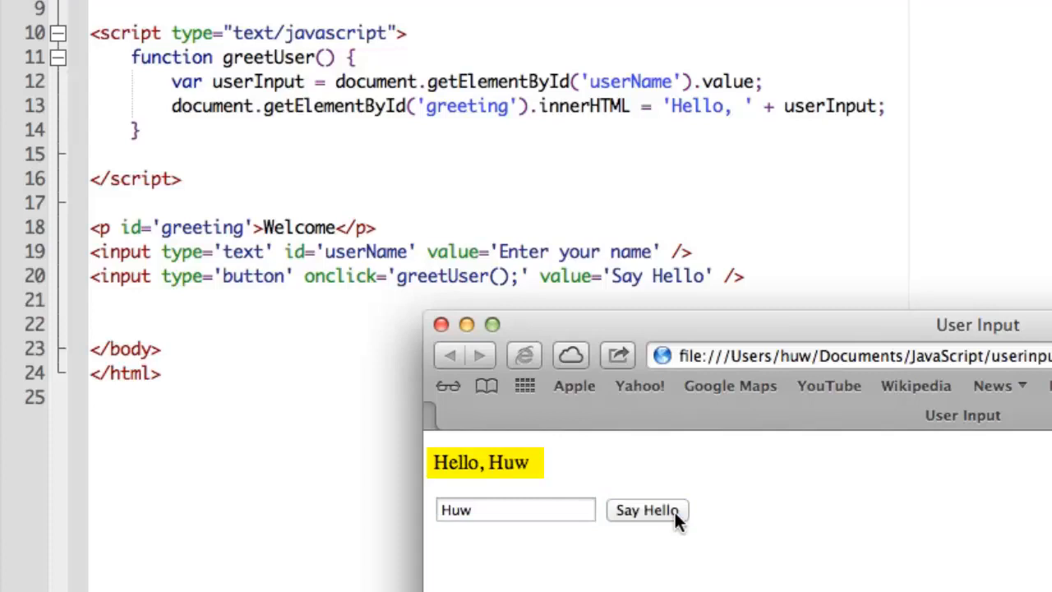